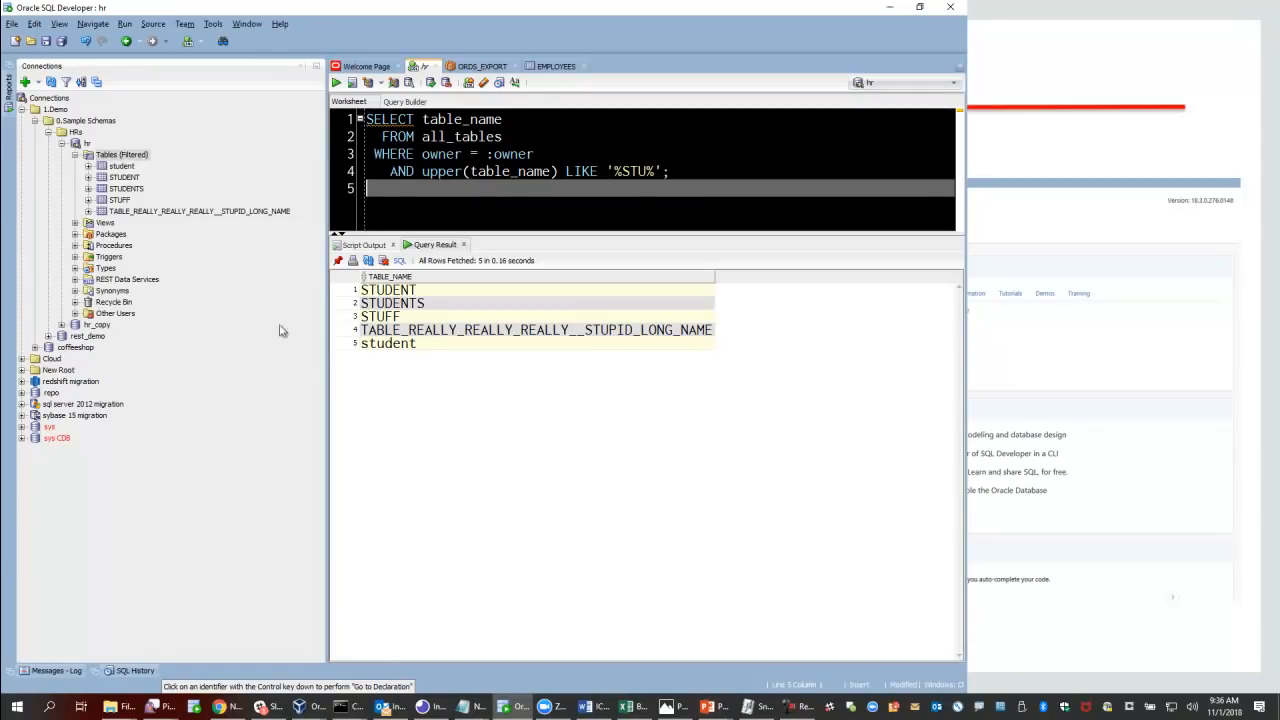
# Step: Switch to the Welcome Page to reach the detected ORCL database entry
pyautogui.click(368, 66)
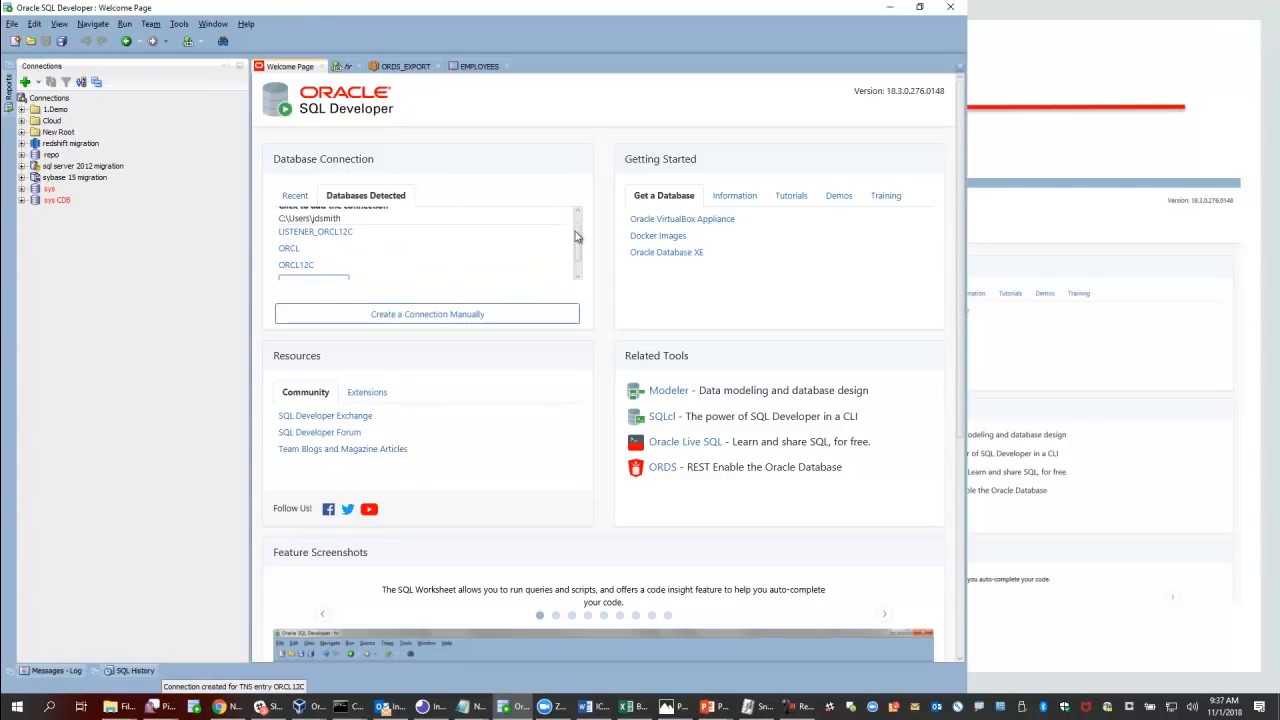
pyautogui.moveTo(304, 253)
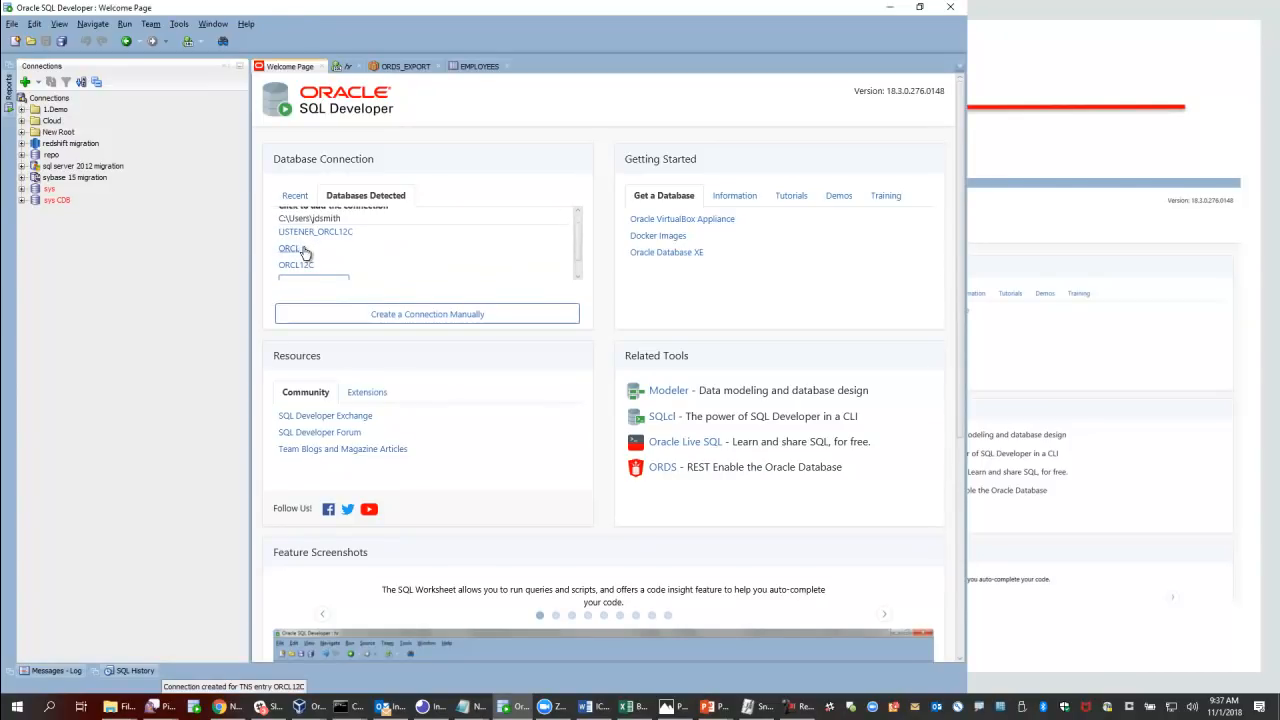
pyautogui.moveTo(296, 270)
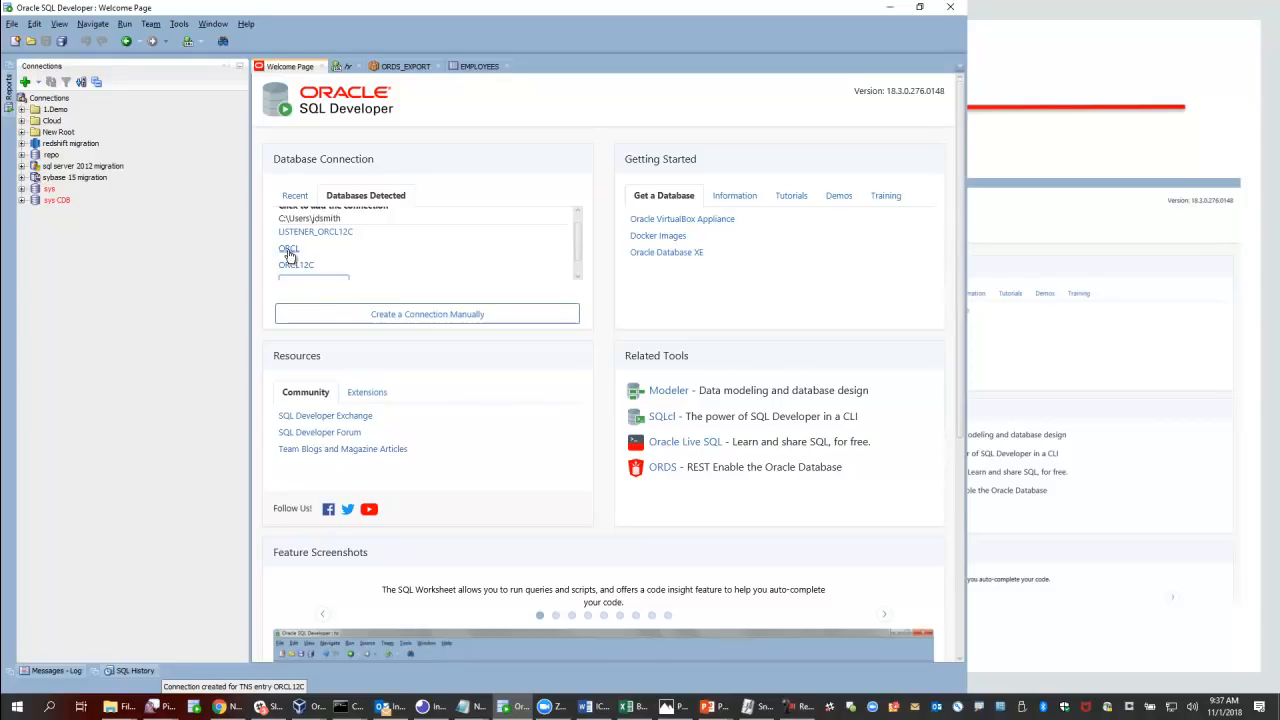
pyautogui.moveTo(289, 249)
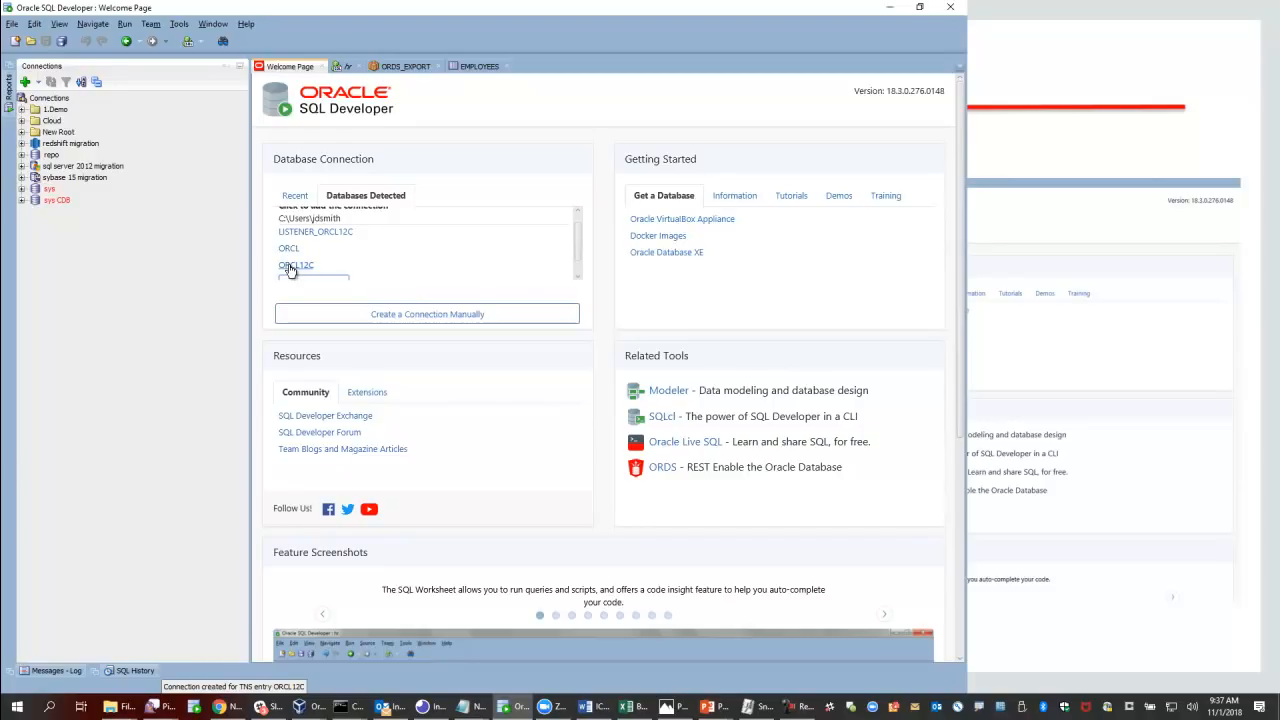
pyautogui.moveTo(293, 268)
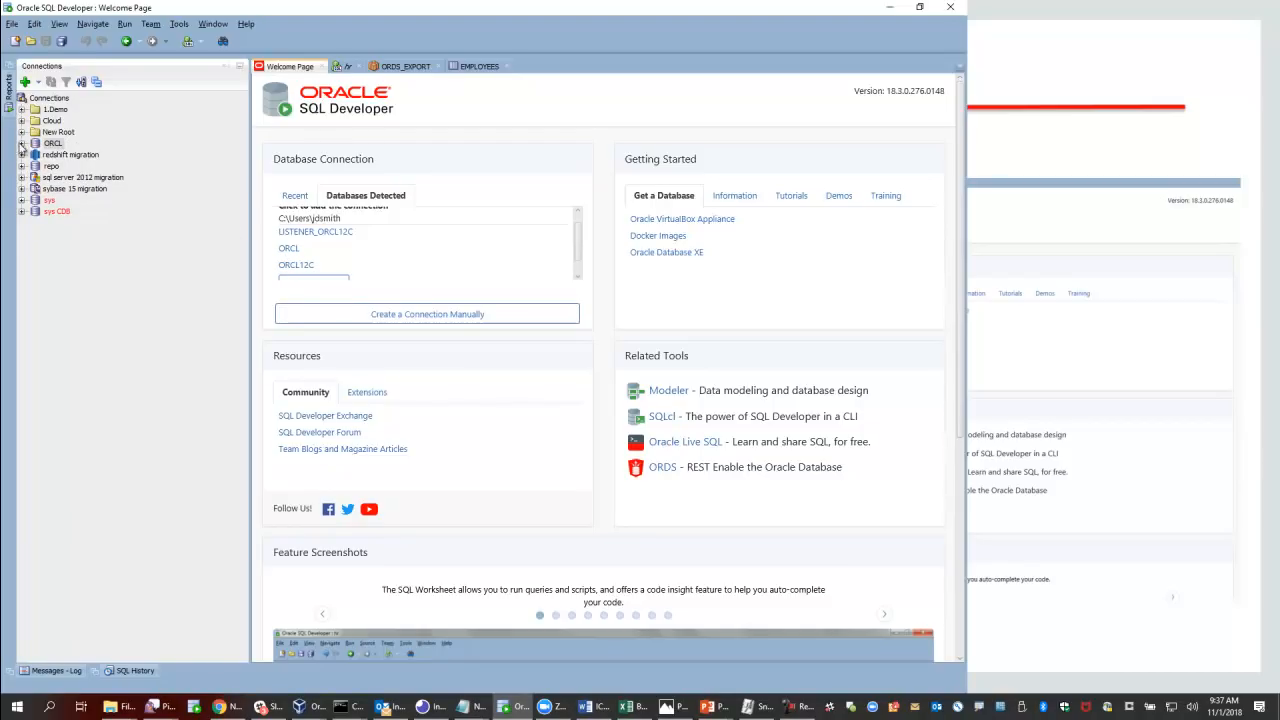
# Step: Edit the ORCL connection's properties to use username hr, then save
pyautogui.rightClick(52, 142)
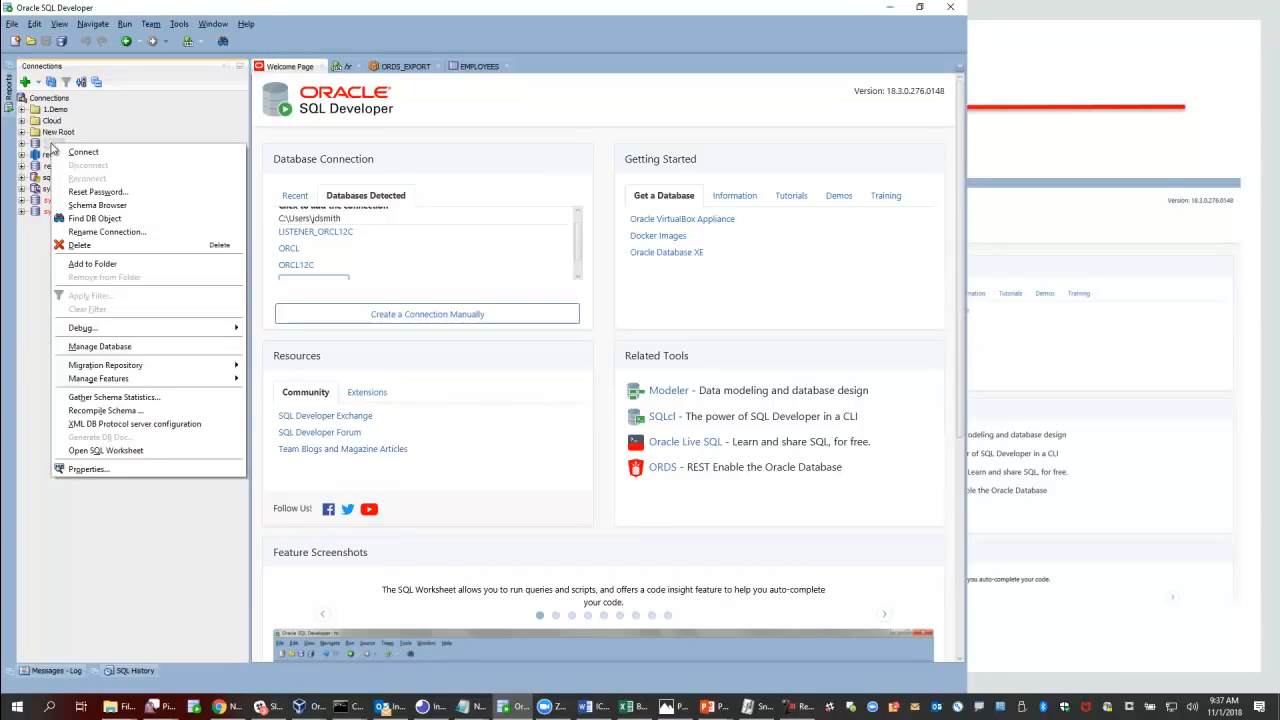
pyautogui.moveTo(87, 468)
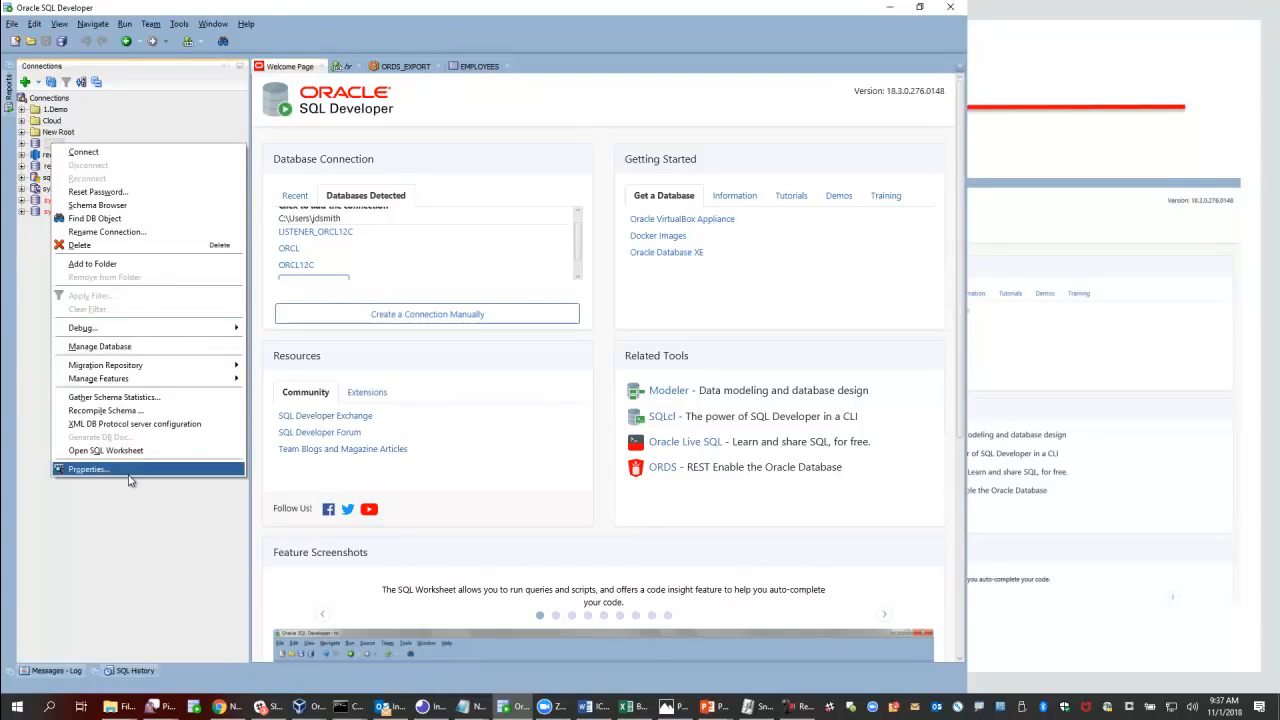
pyautogui.click(87, 468)
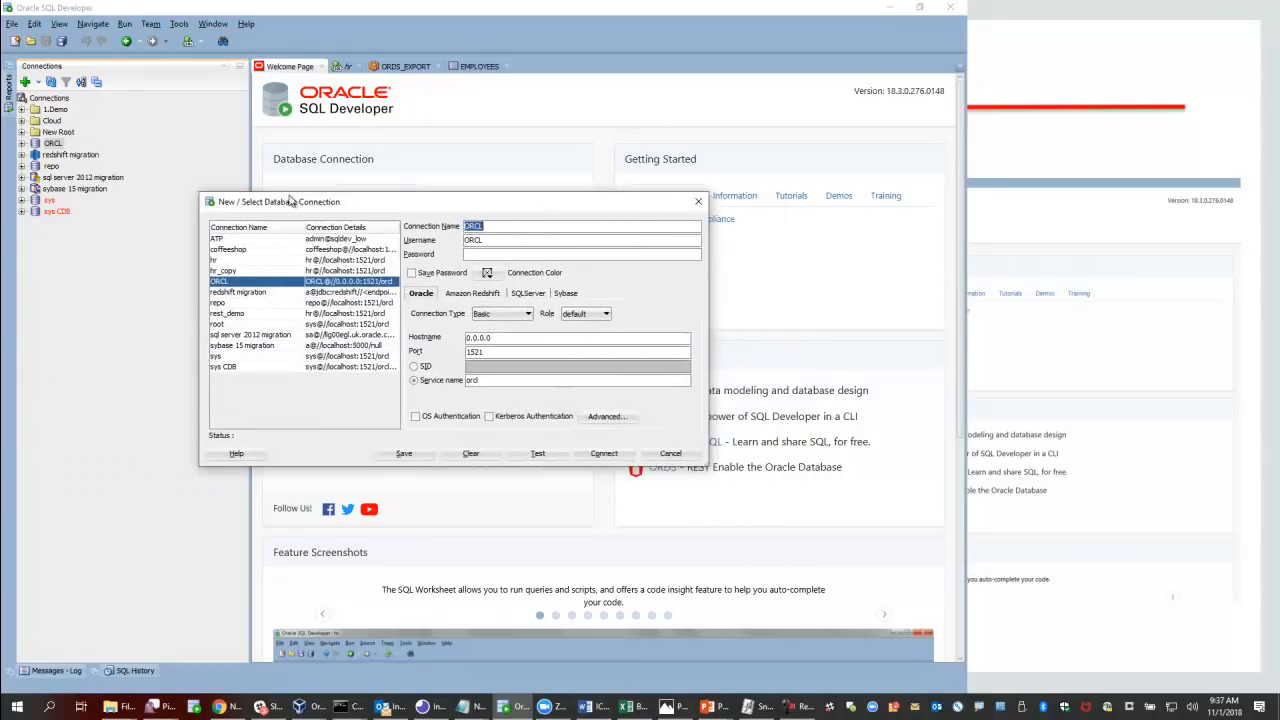
pyautogui.moveTo(290, 201); pyautogui.dragTo(130, 170)
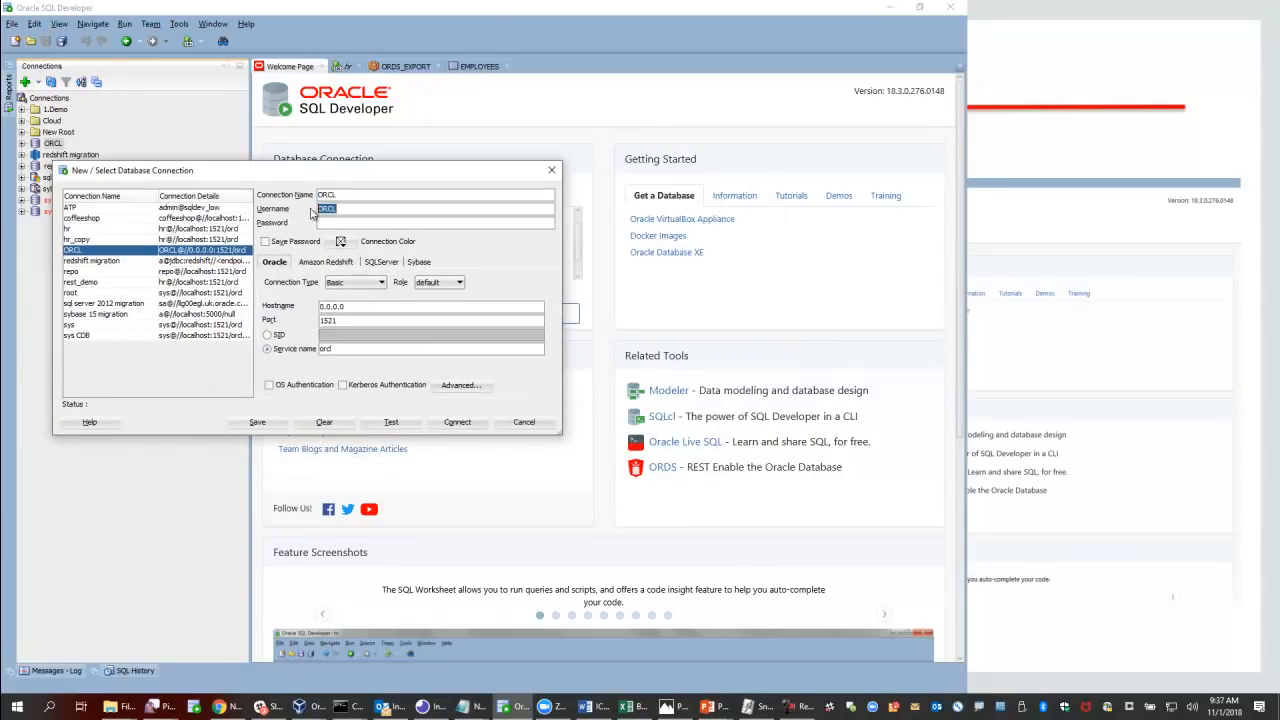
pyautogui.write('hr')
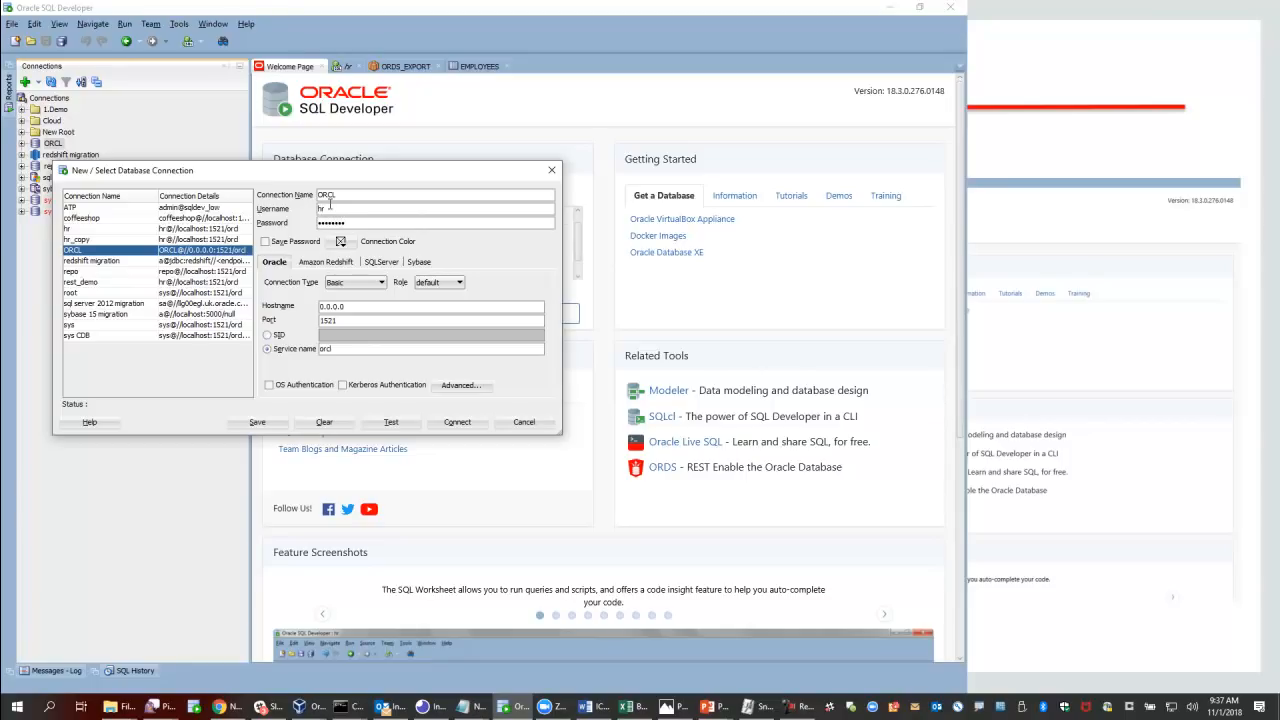
pyautogui.click(523, 422)
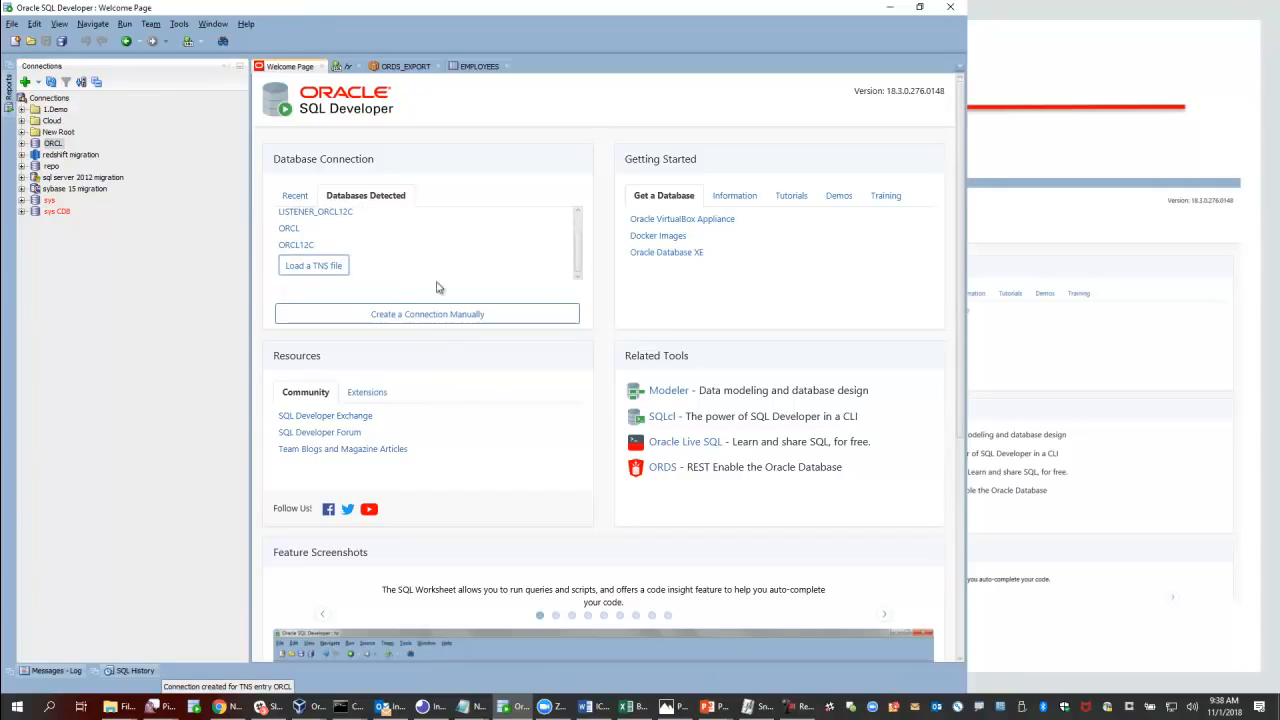
# Step: Browse for a TNS names file and cancel without loading one
pyautogui.click(313, 265)
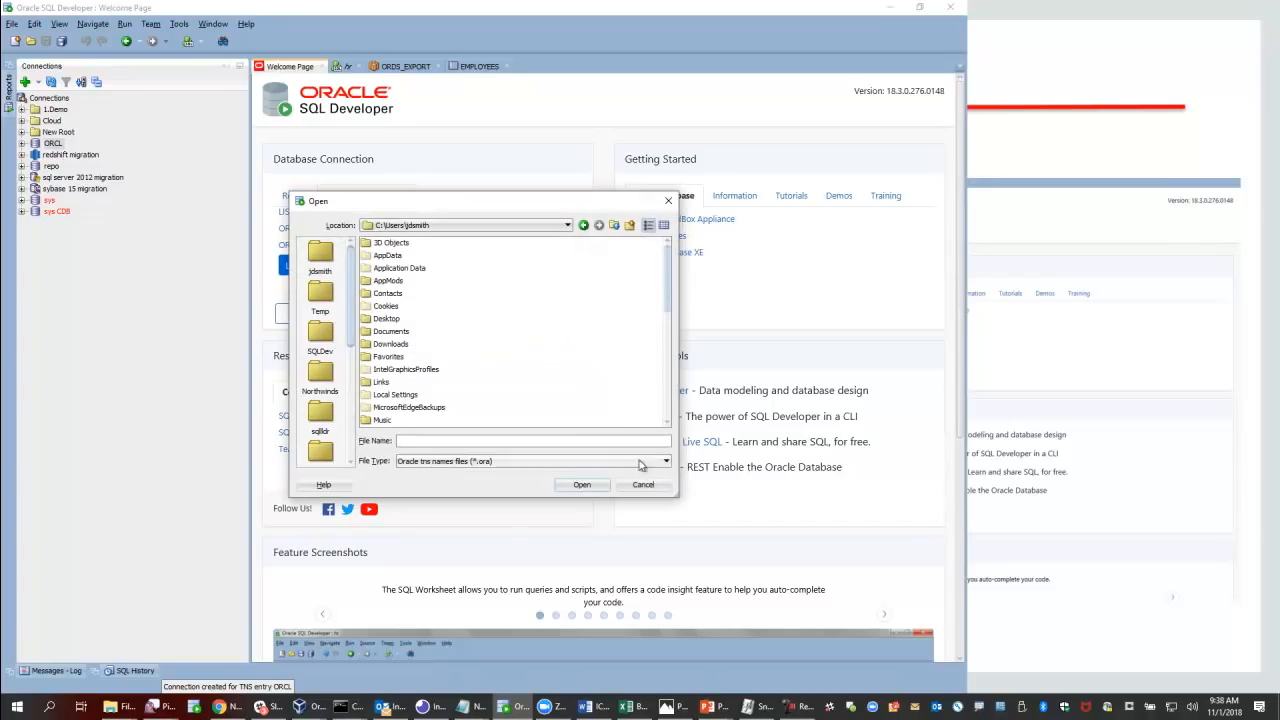
pyautogui.click(643, 485)
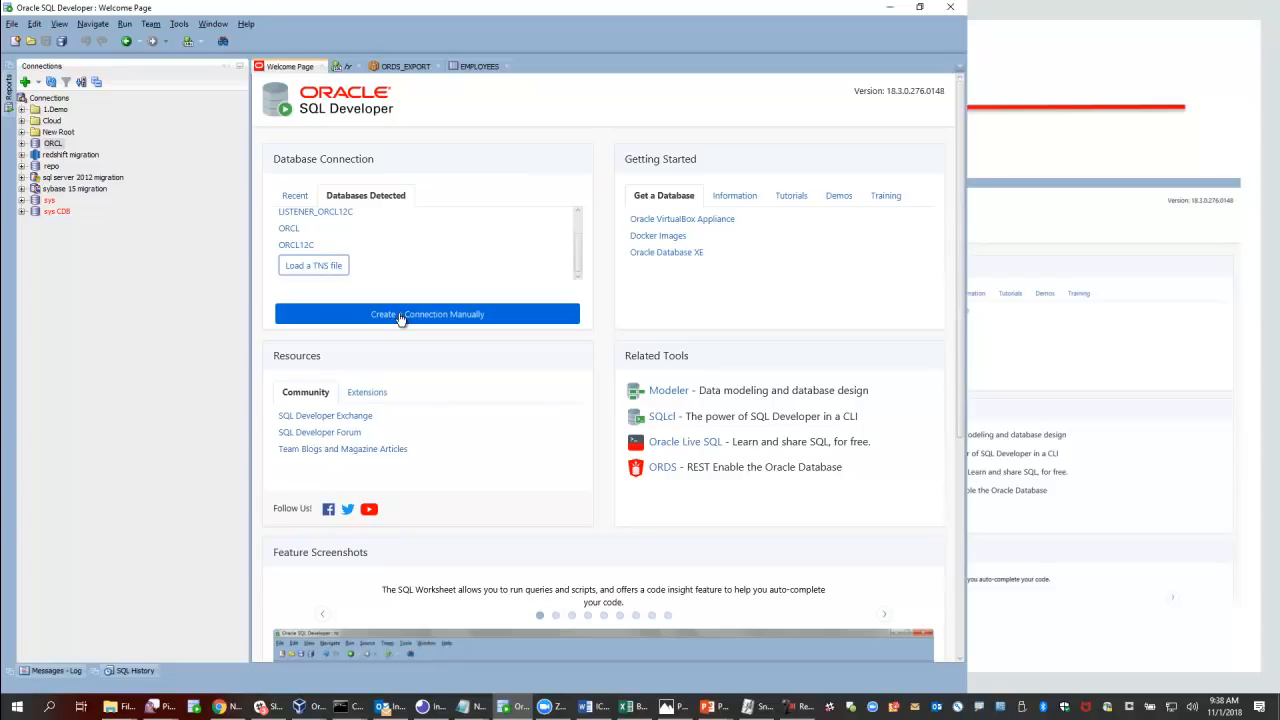
pyautogui.moveTo(490, 346)
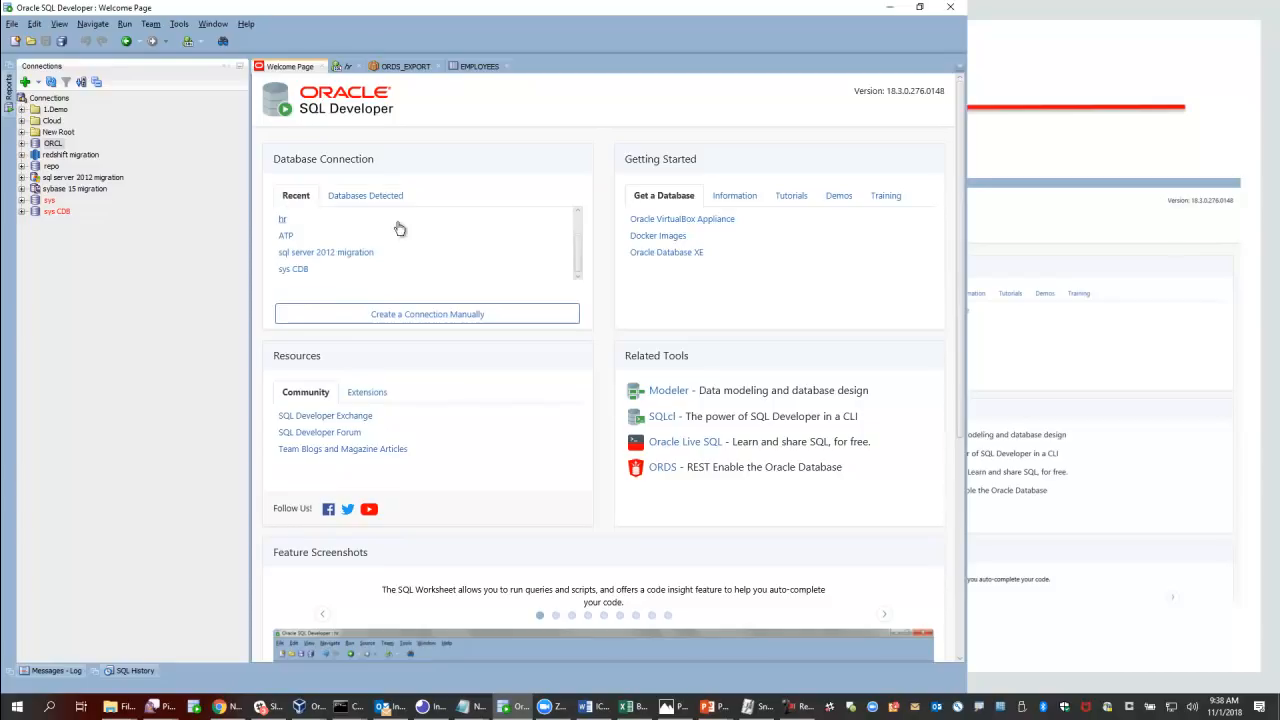
# Step: Open a worksheet on the recent sys connection, then scroll through the Welcome Page links
pyautogui.scroll(-3)
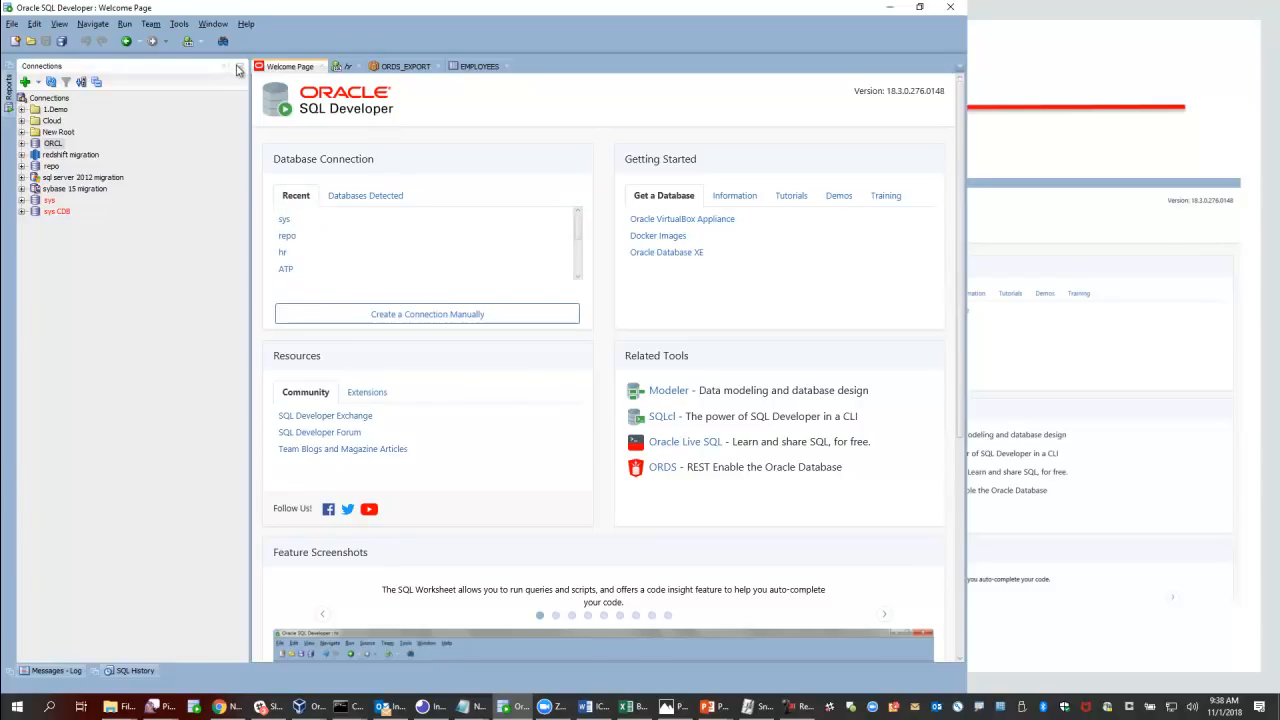
pyautogui.click(238, 69)
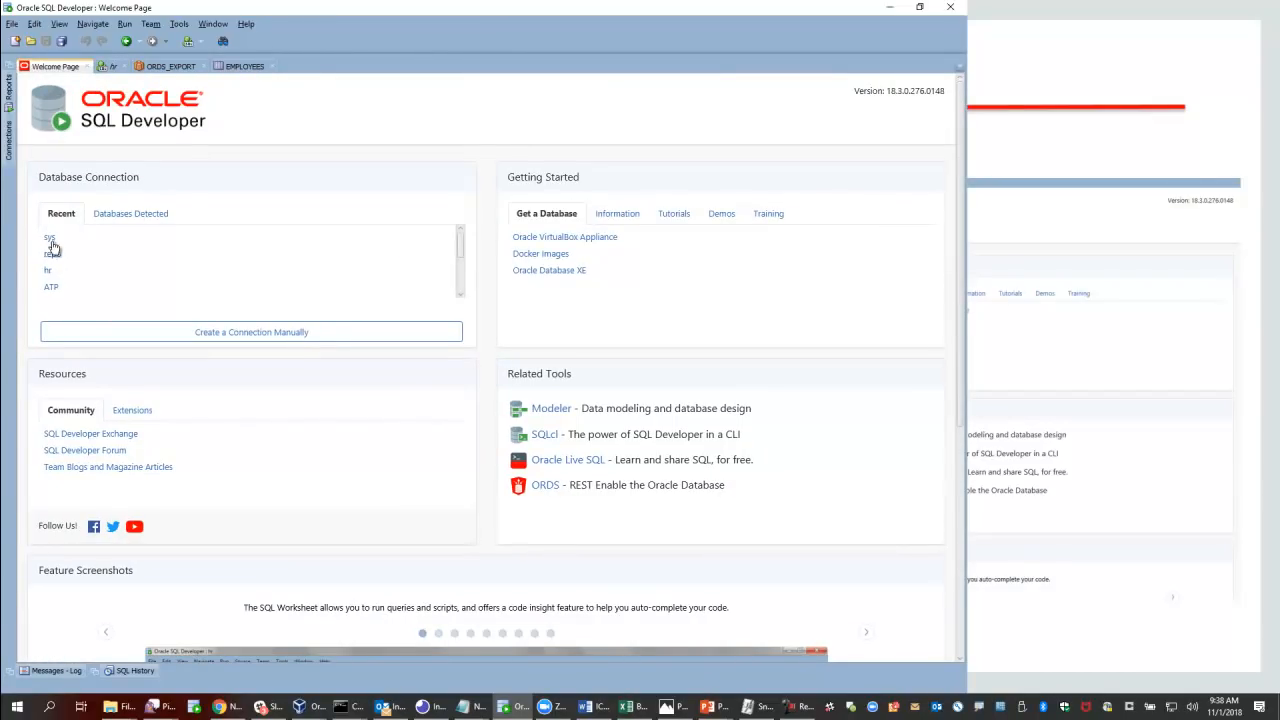
pyautogui.doubleClick(48, 238)
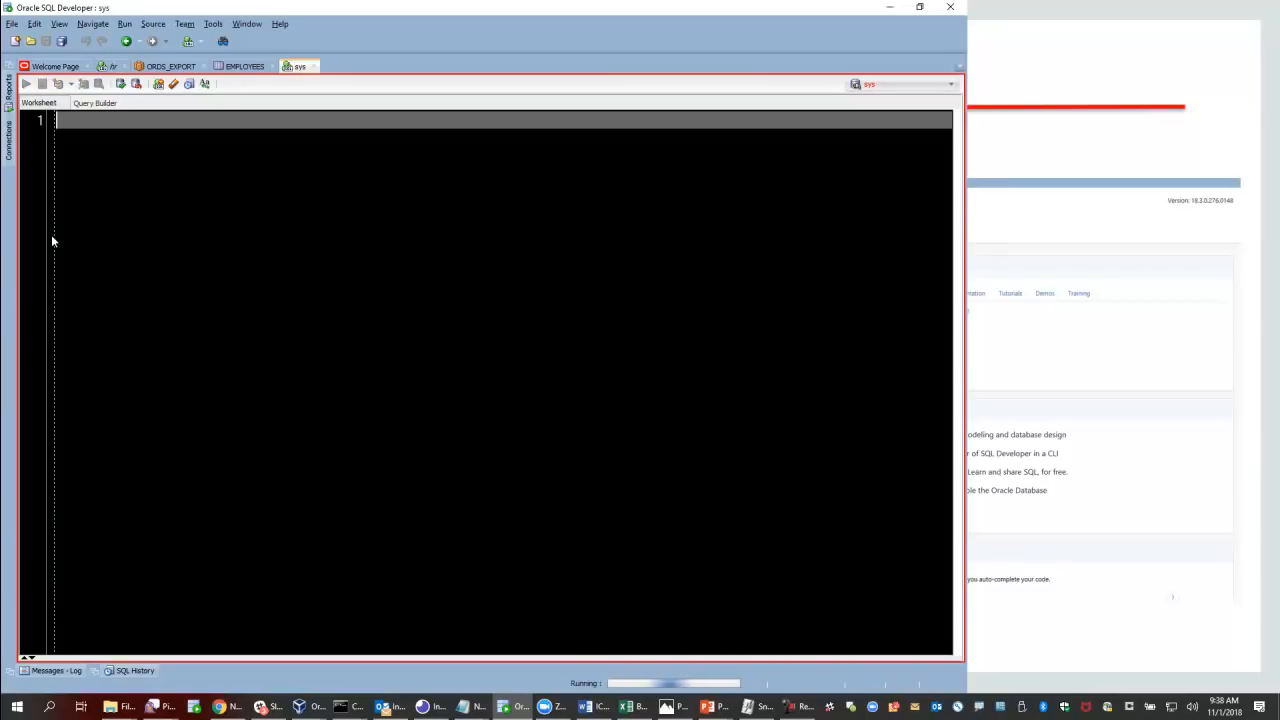
pyautogui.click(50, 66)
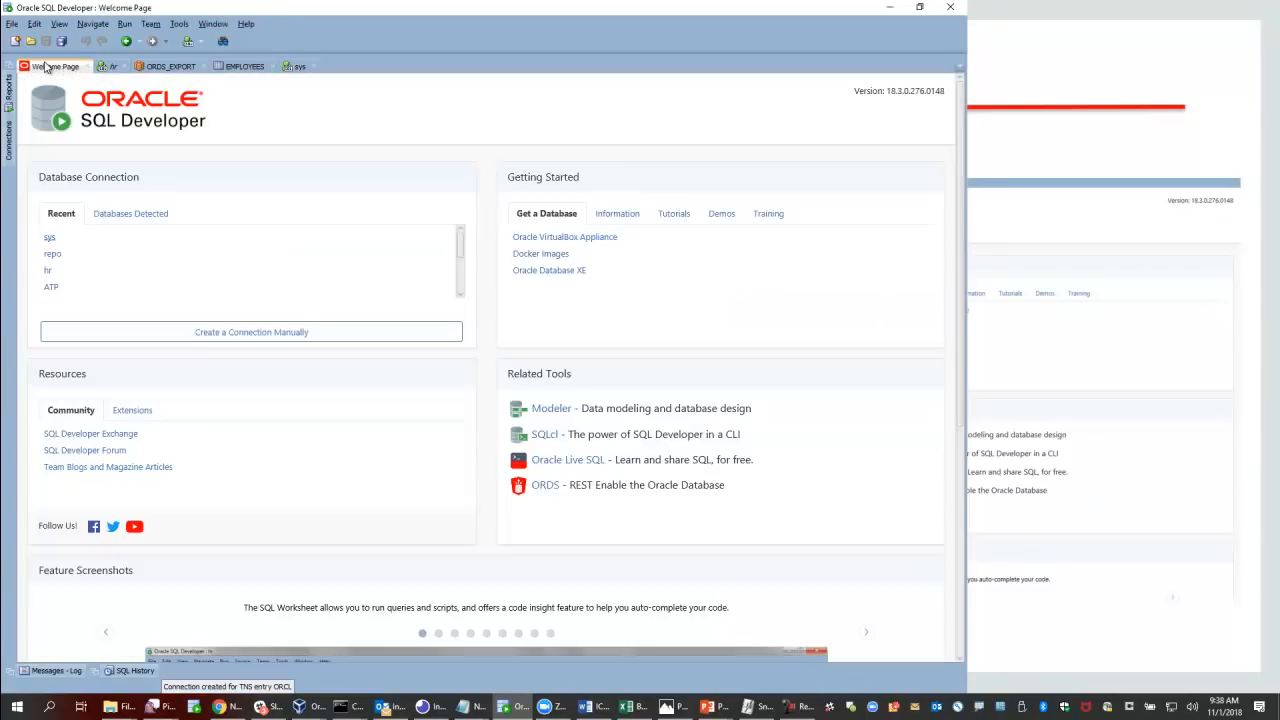
pyautogui.moveTo(259, 210)
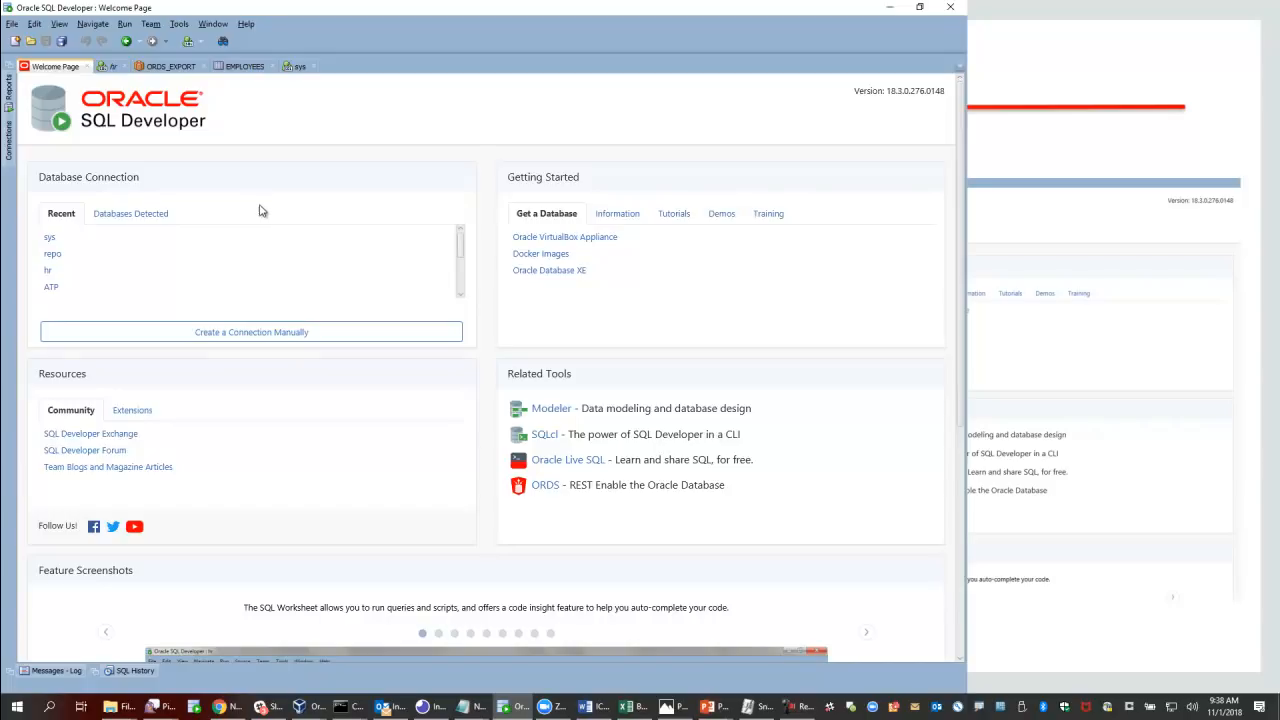
pyautogui.moveTo(534, 243)
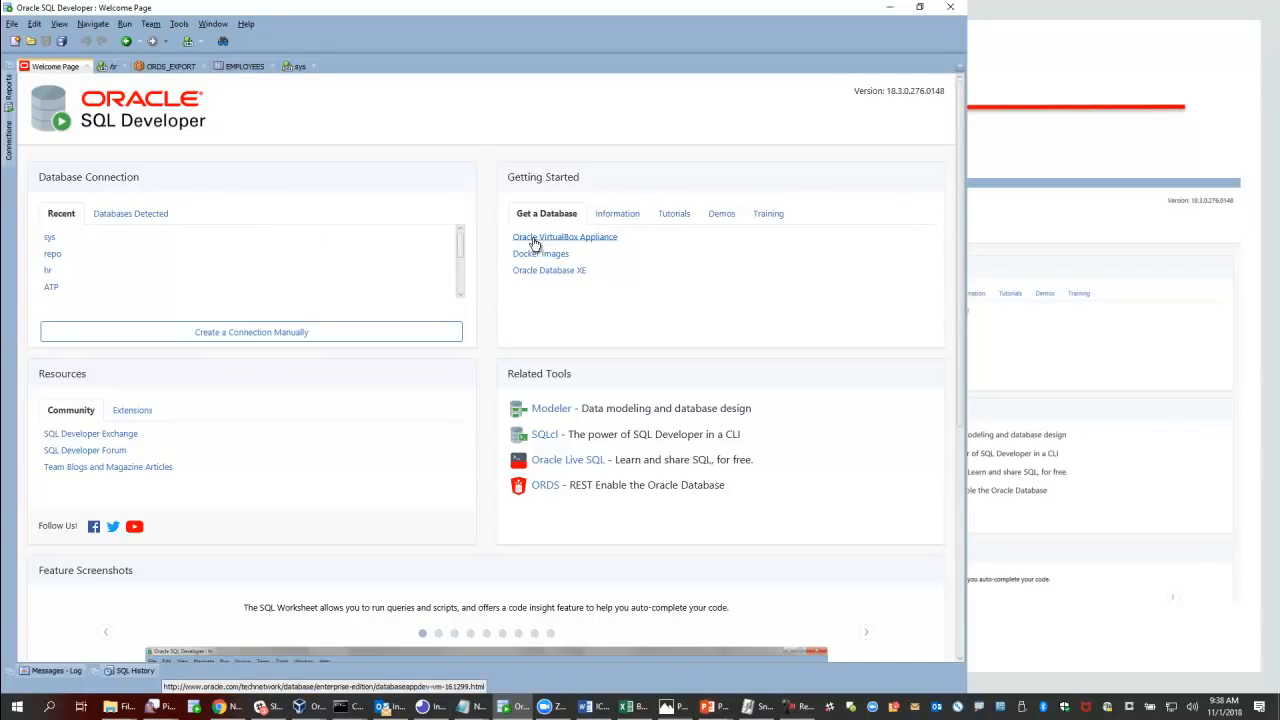
pyautogui.moveTo(538, 258)
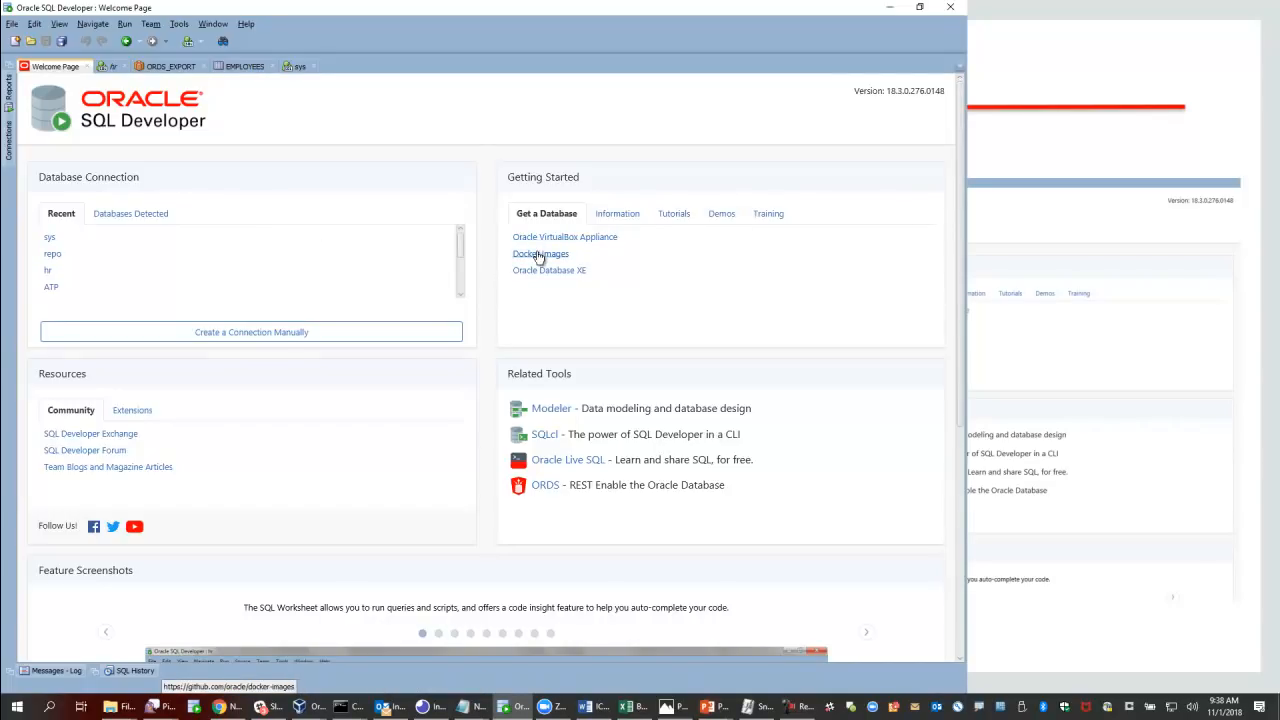
pyautogui.moveTo(538, 278)
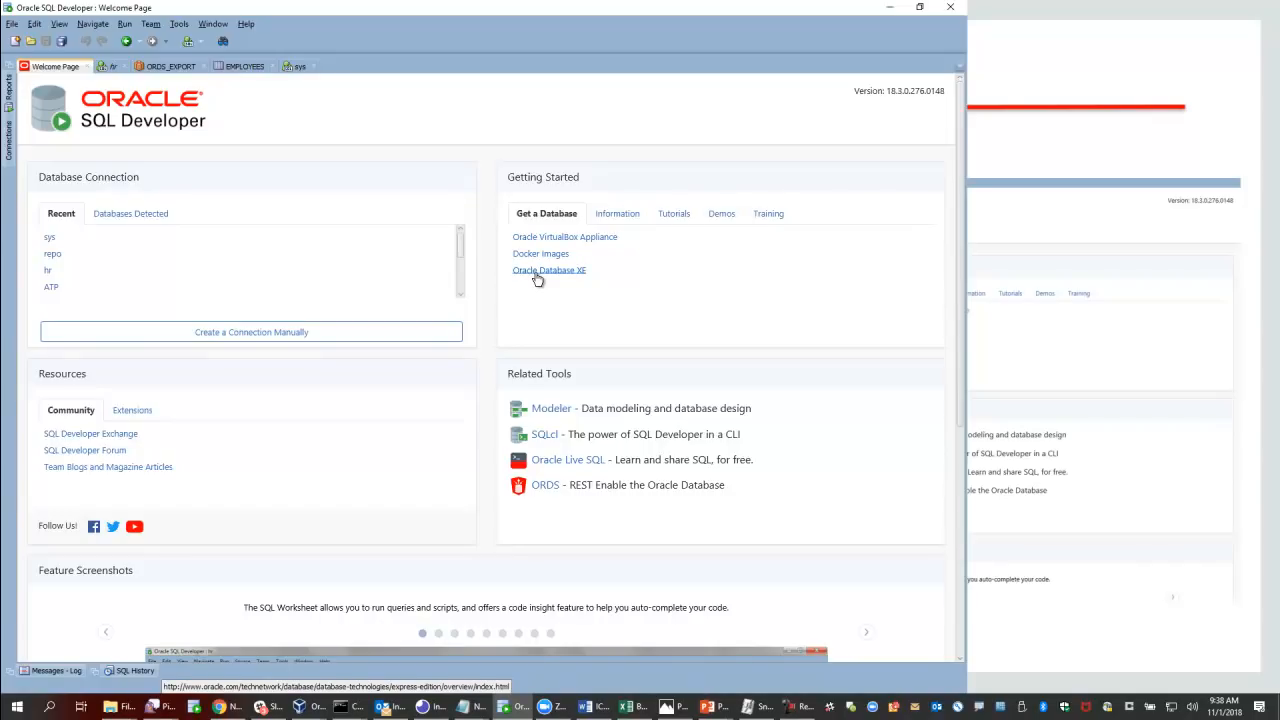
pyautogui.moveTo(510, 281)
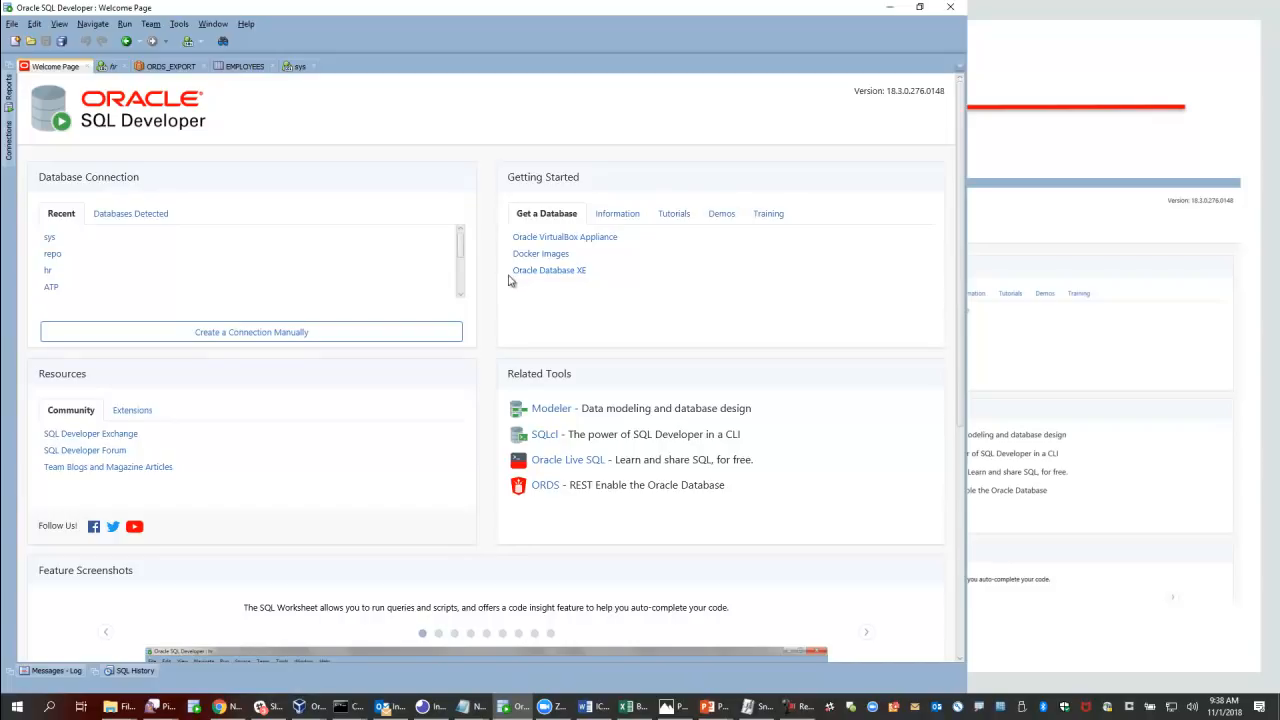
pyautogui.moveTo(458, 256)
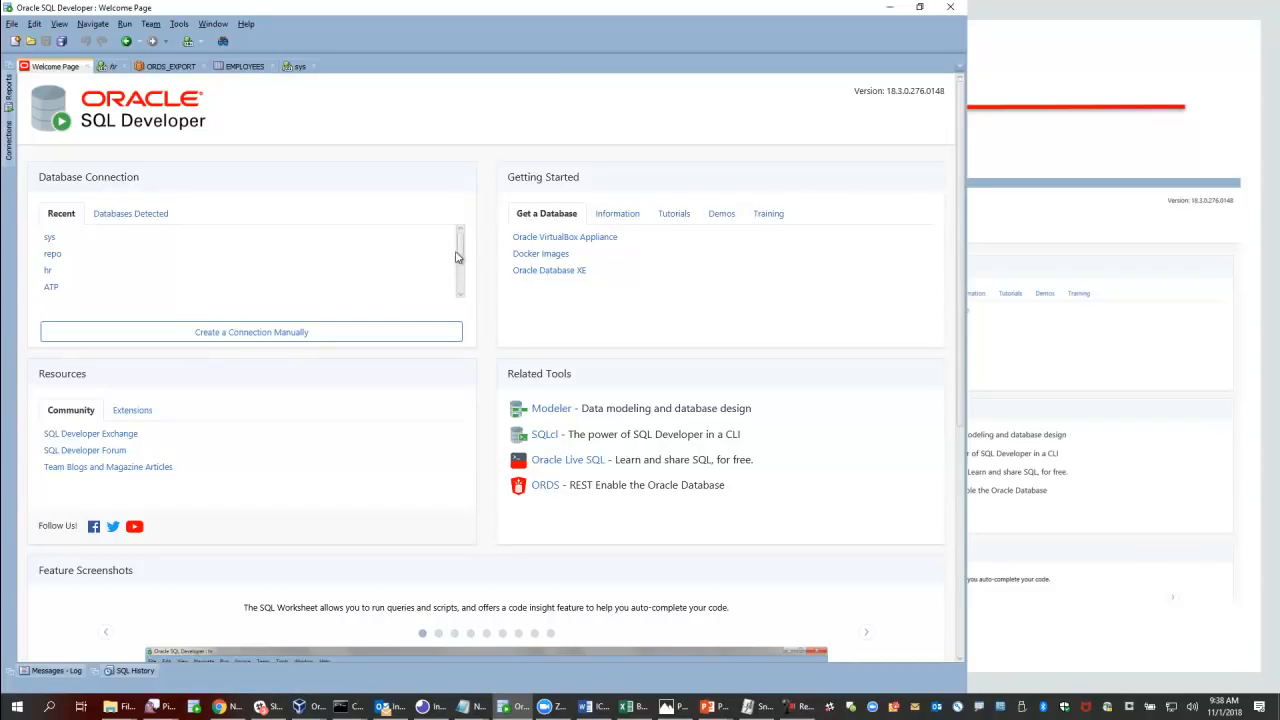
pyautogui.moveTo(312, 417)
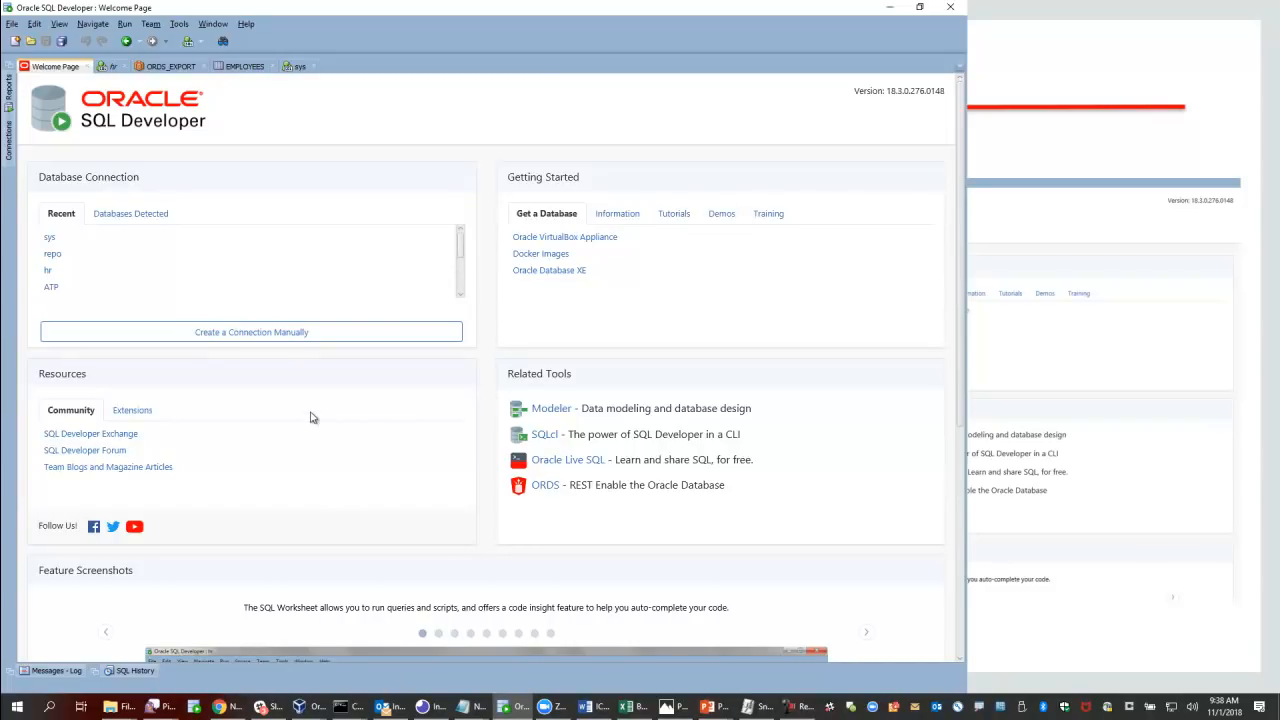
pyautogui.moveTo(92, 472)
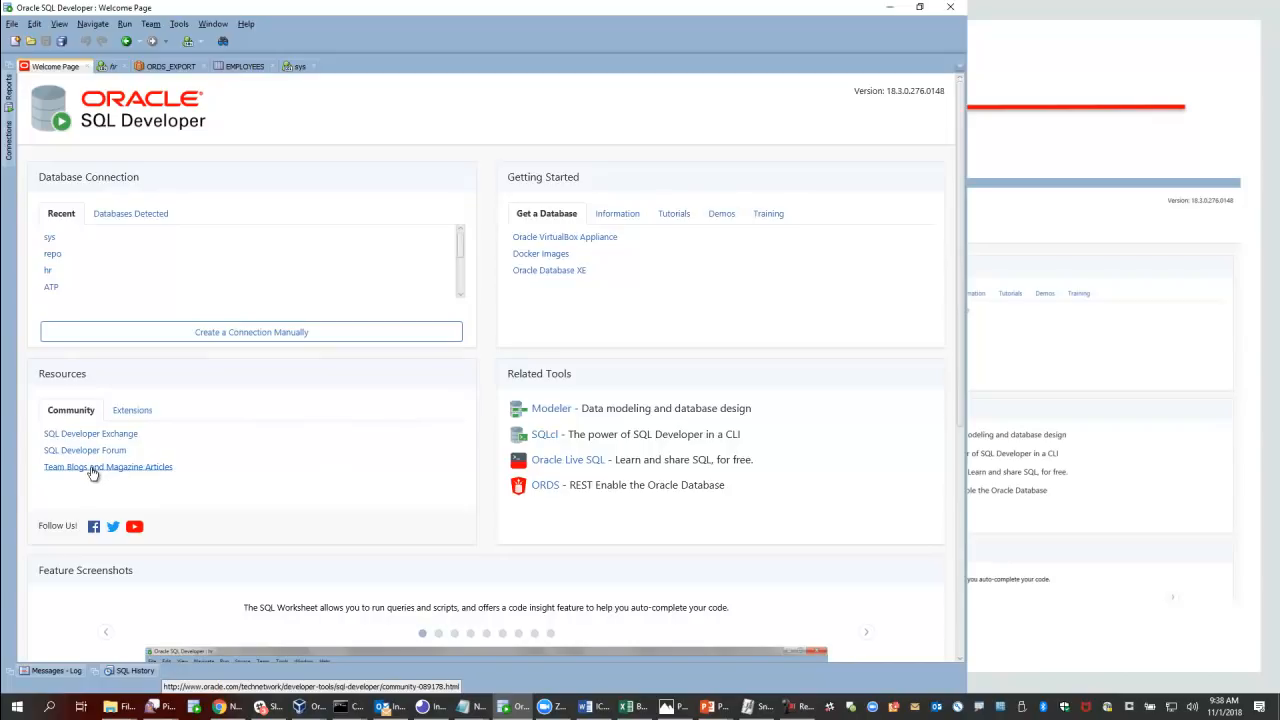
pyautogui.moveTo(812, 313)
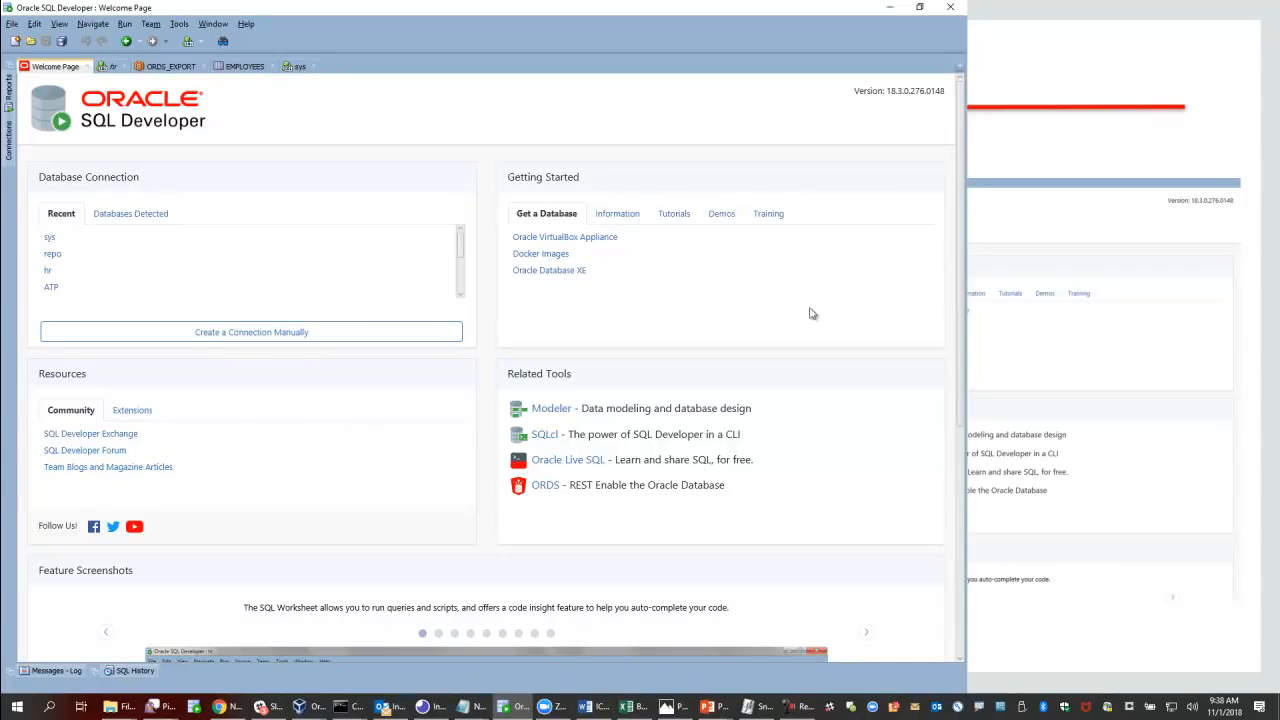
pyautogui.scroll(-3)
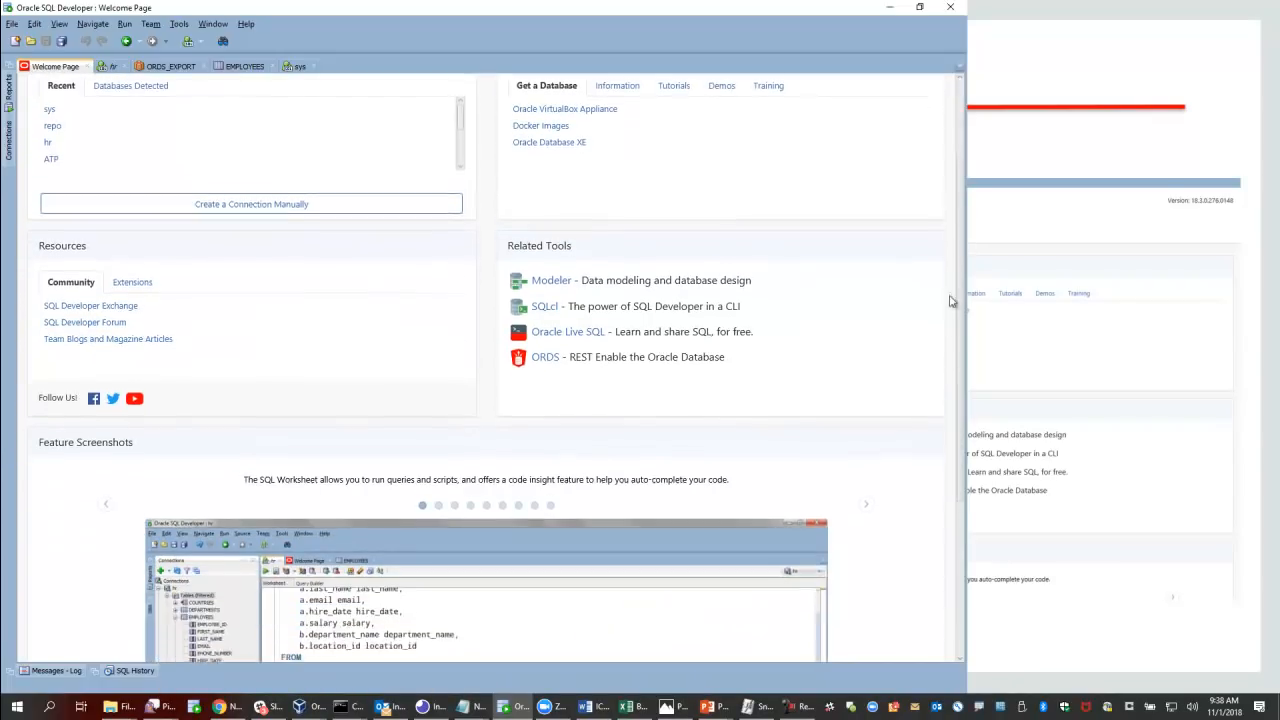
pyautogui.scroll(-3)
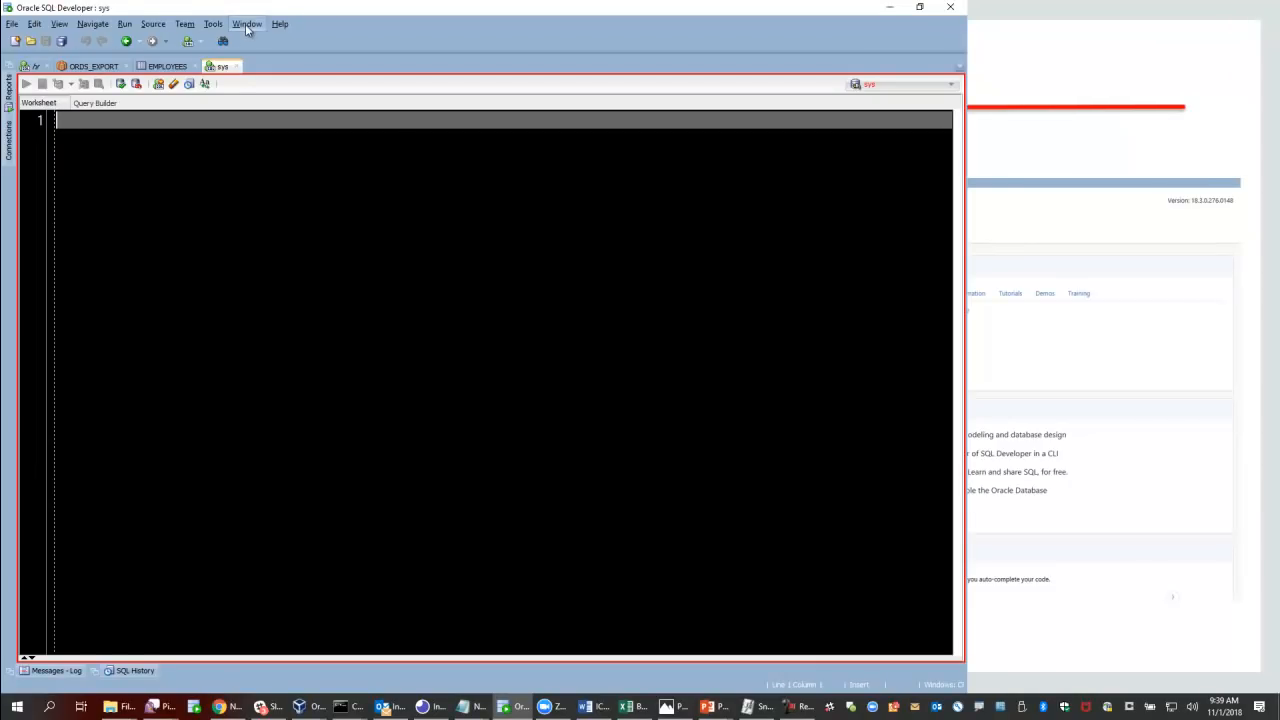
# Step: Reopen the Welcome Page through the Help menu's Start Page option
pyautogui.click(243, 24)
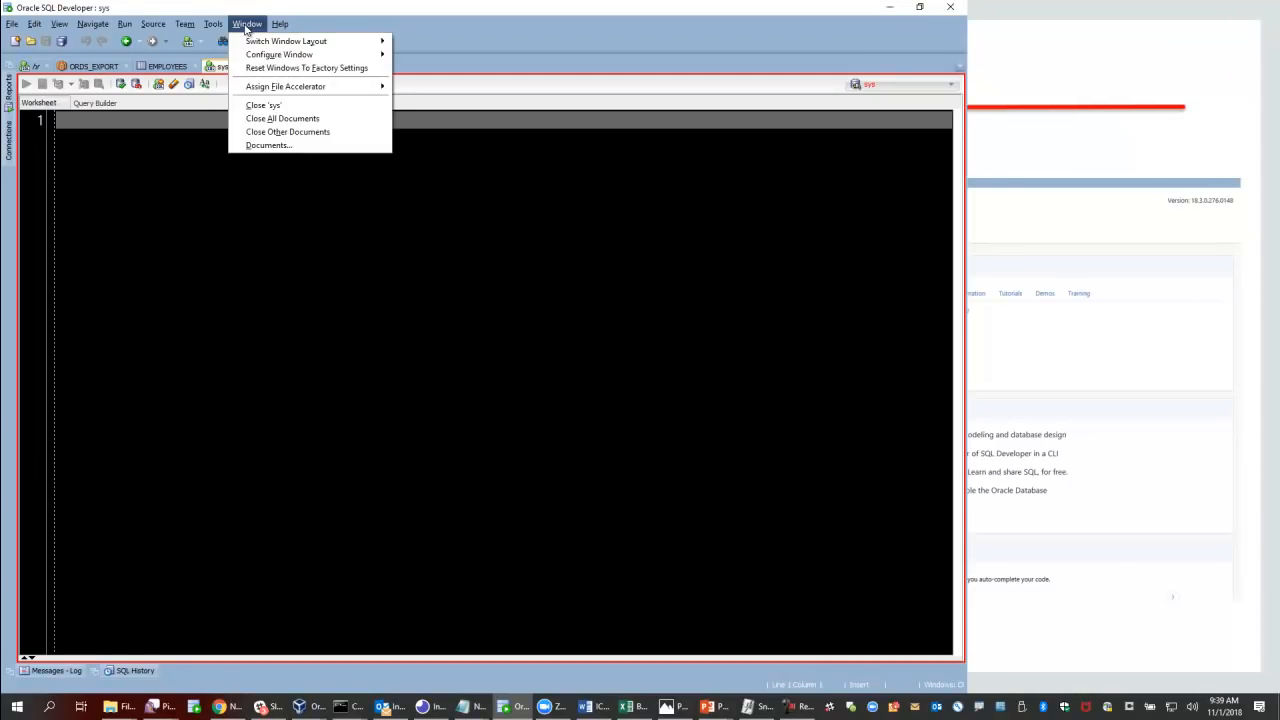
pyautogui.click(287, 24)
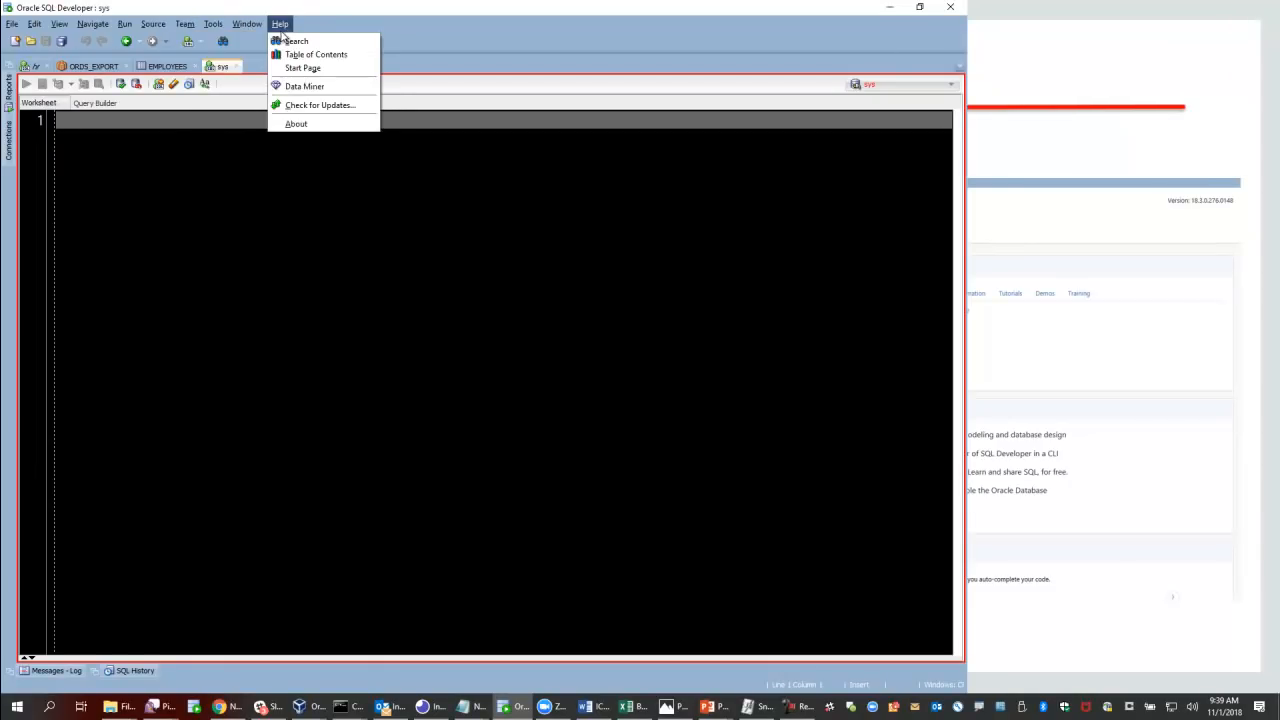
pyautogui.click(296, 68)
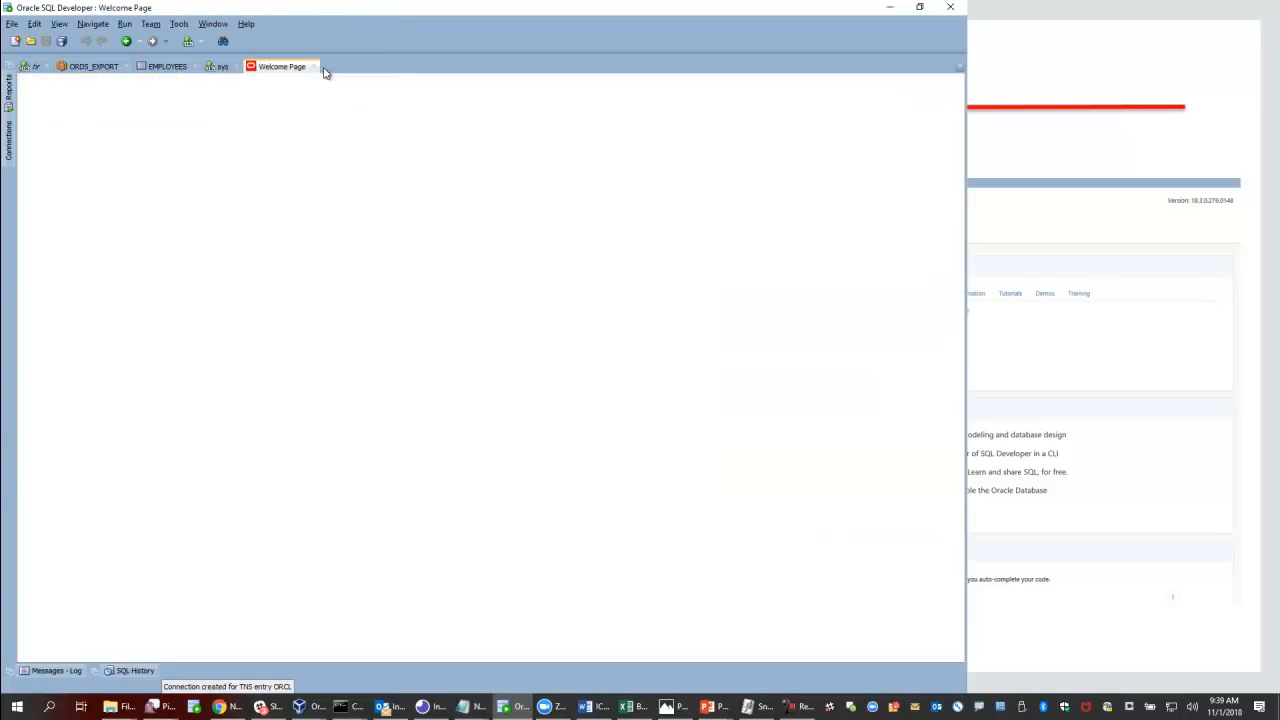
pyautogui.click(283, 66)
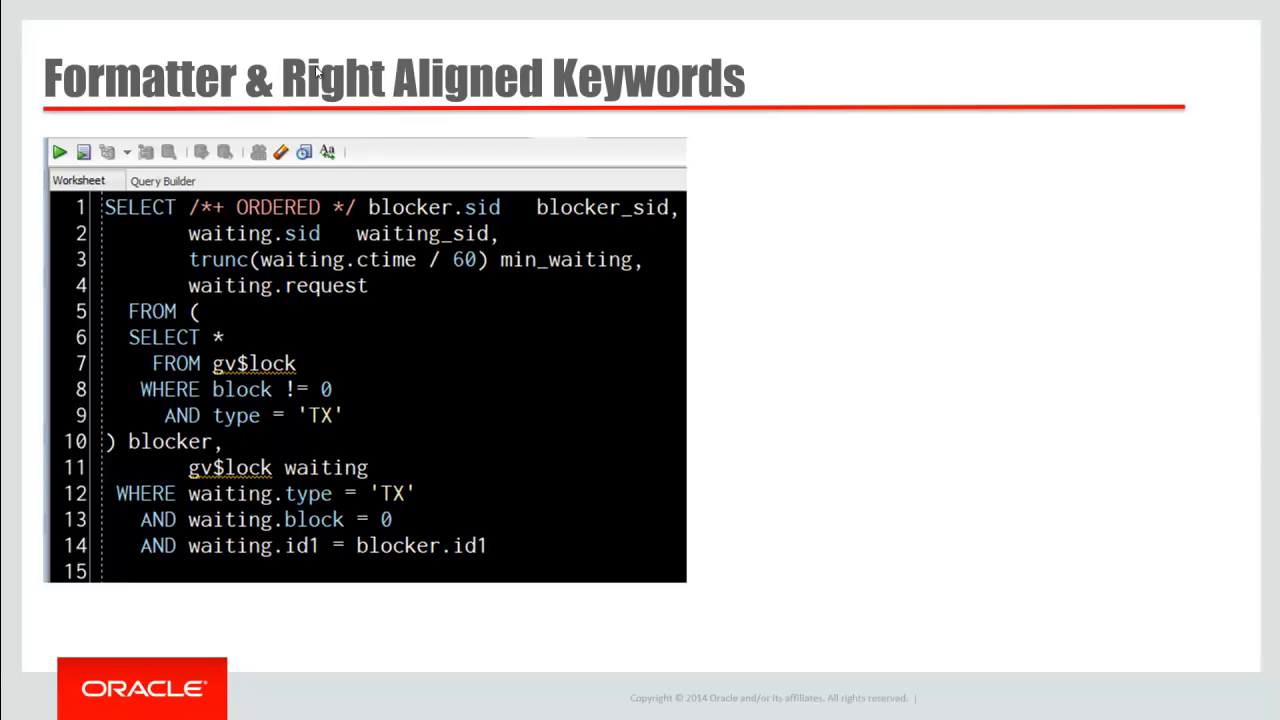
# Step: Leave the slide show for the Oracle SQL Developer window showing the table-name query
pyautogui.press('alt+tab')
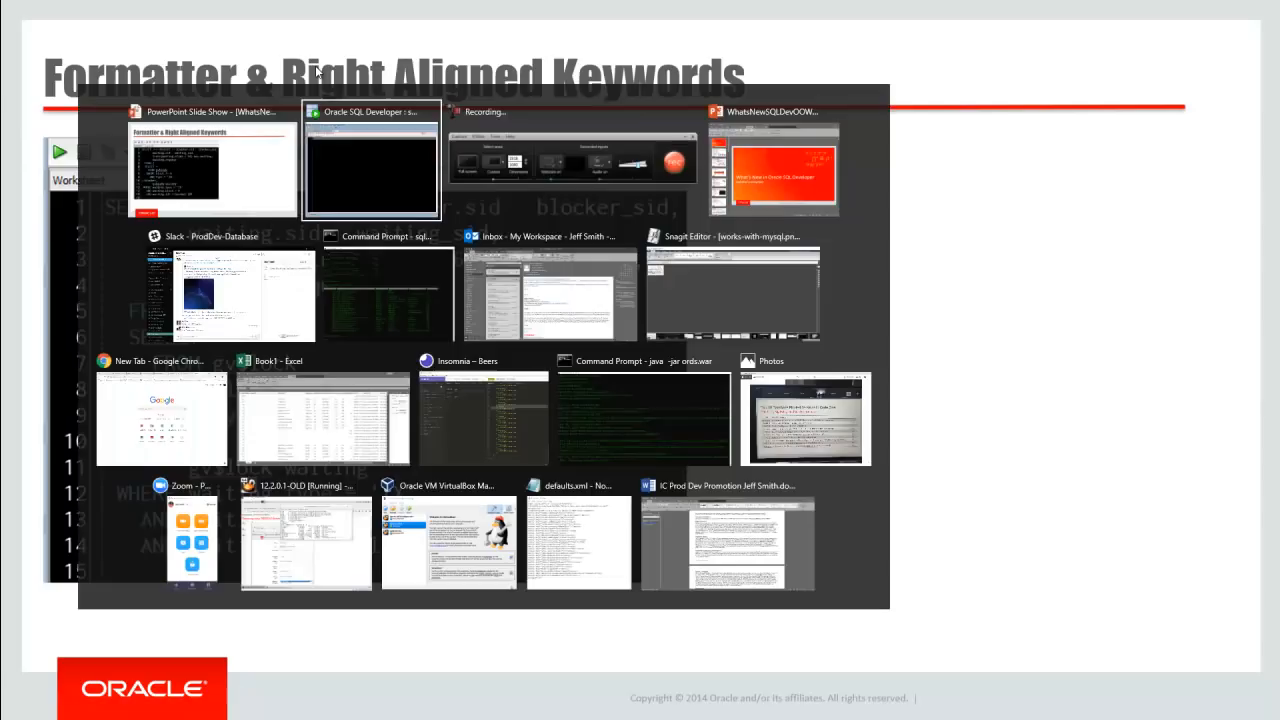
pyautogui.click(371, 160)
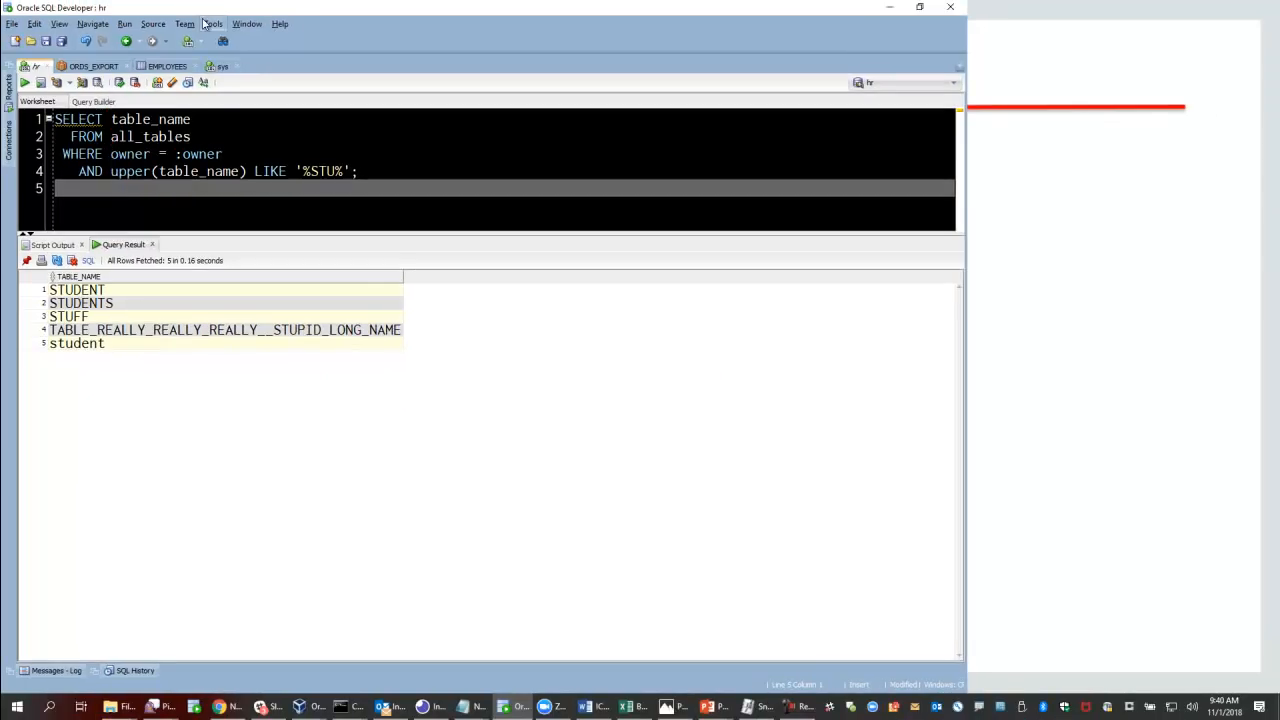
# Step: Inspect Code Editor > Format > Advanced Format preferences, then show the open-windows switcher
pyautogui.click(211, 24)
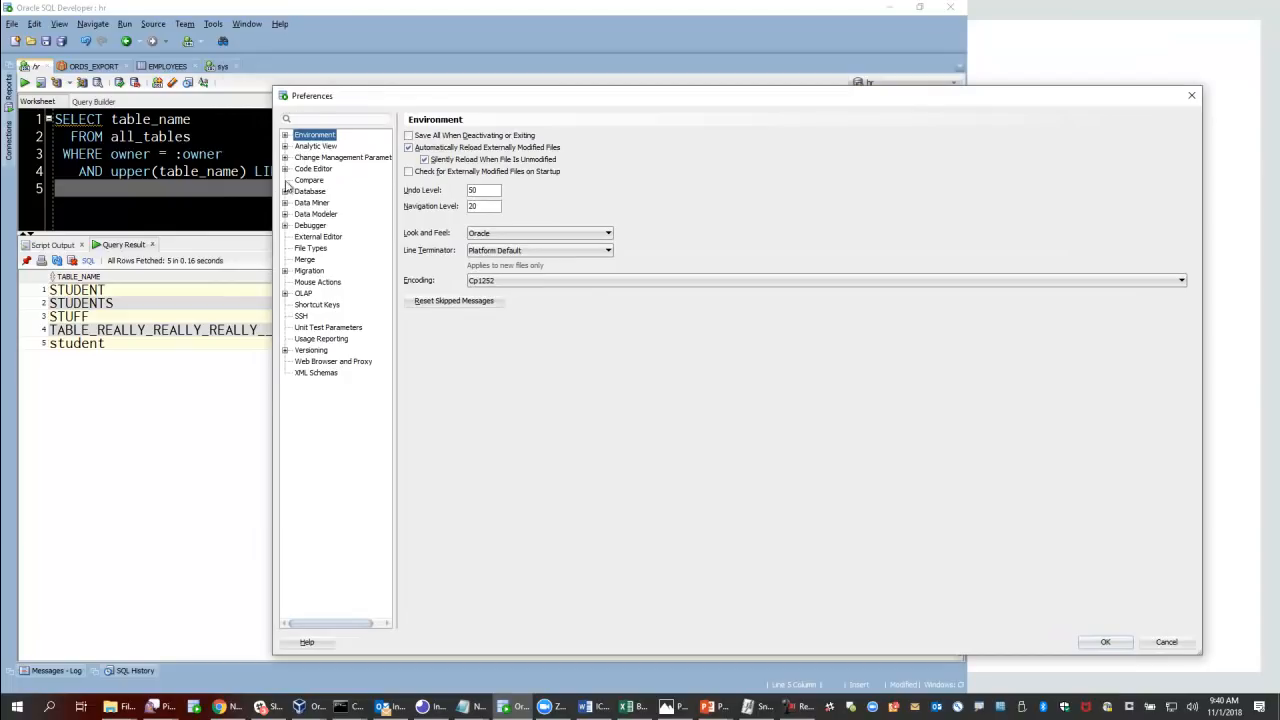
pyautogui.click(286, 169)
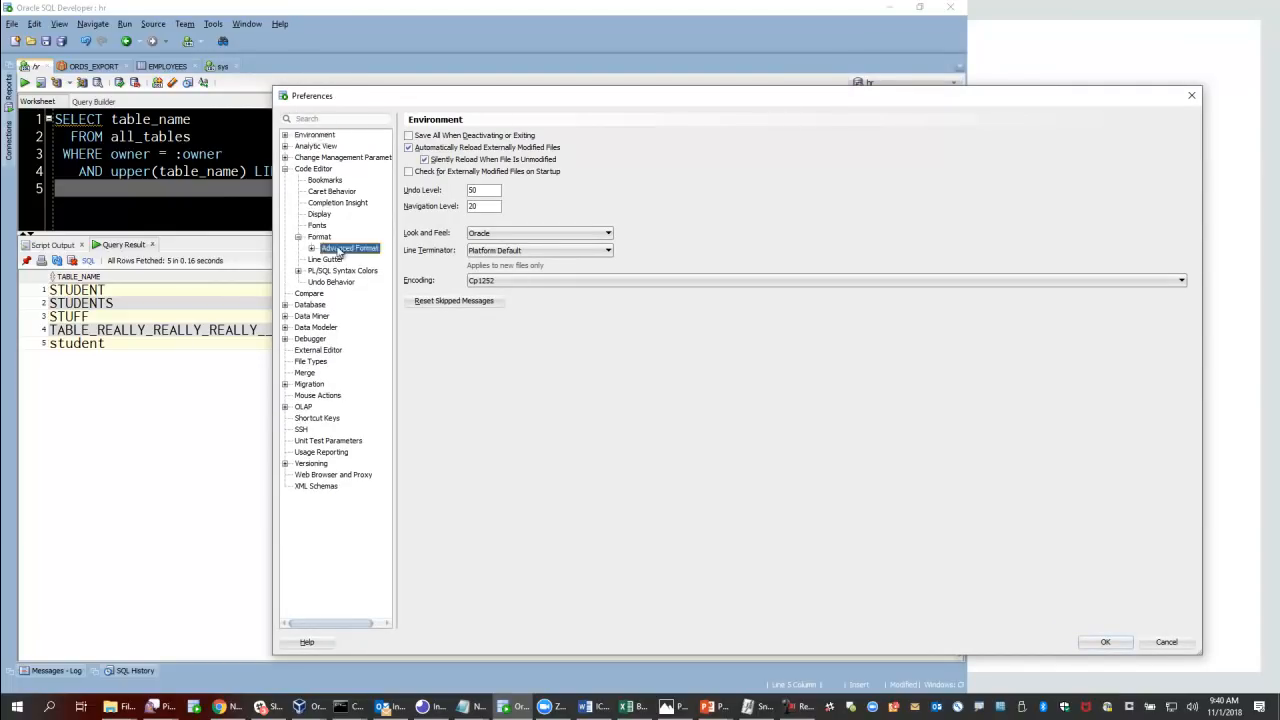
pyautogui.click(349, 247)
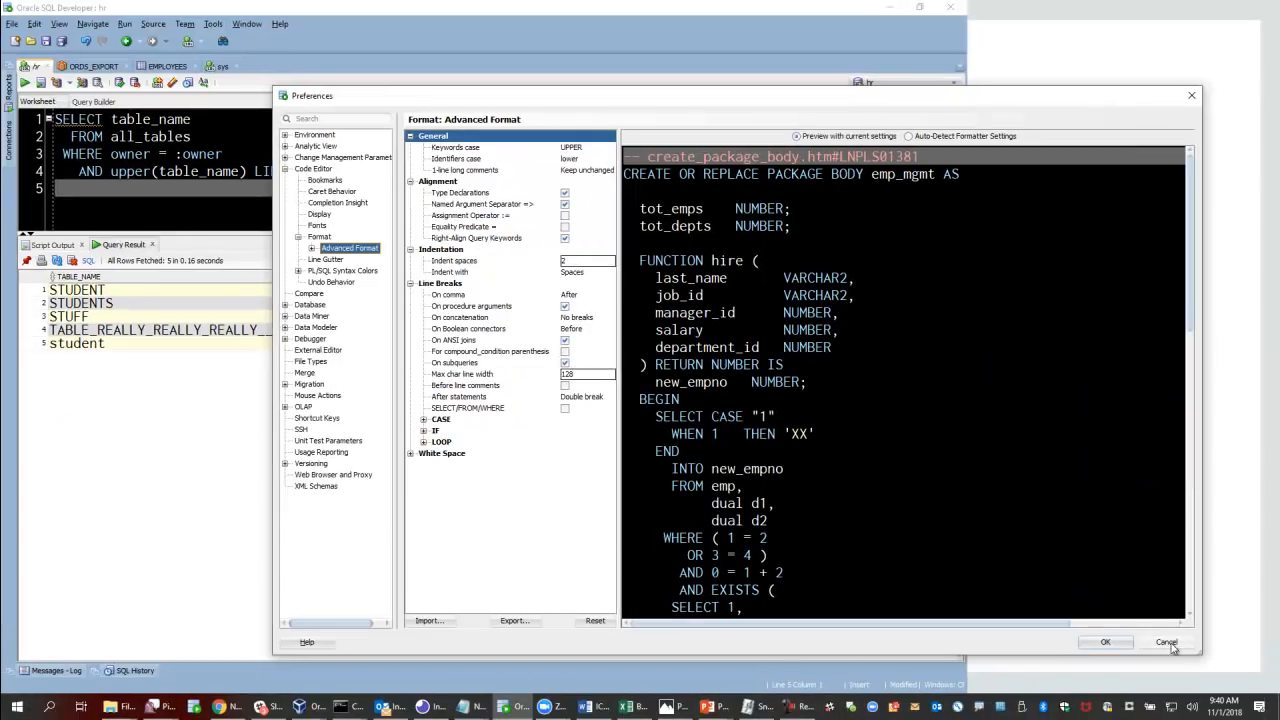
pyautogui.press('alt+tab')
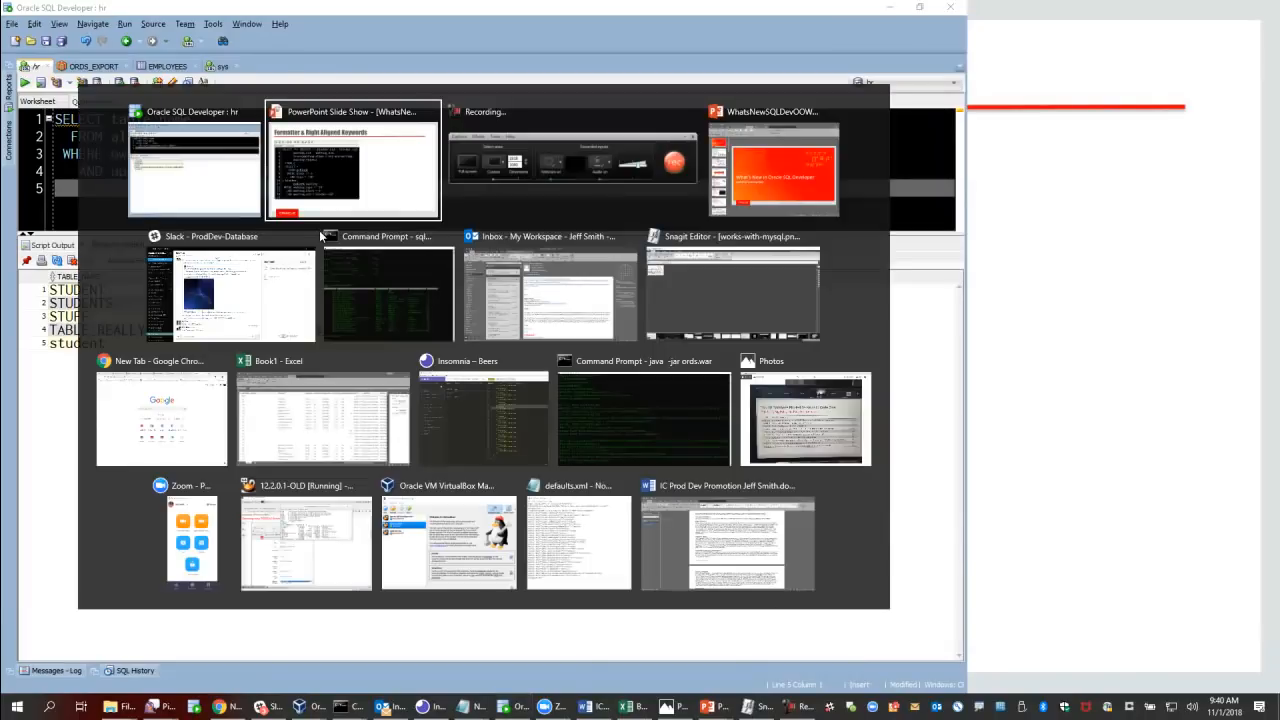
# Step: Present the CONVERT case Only slide, then advance to Custom Syntax Highlighting
pyautogui.click(352, 160)
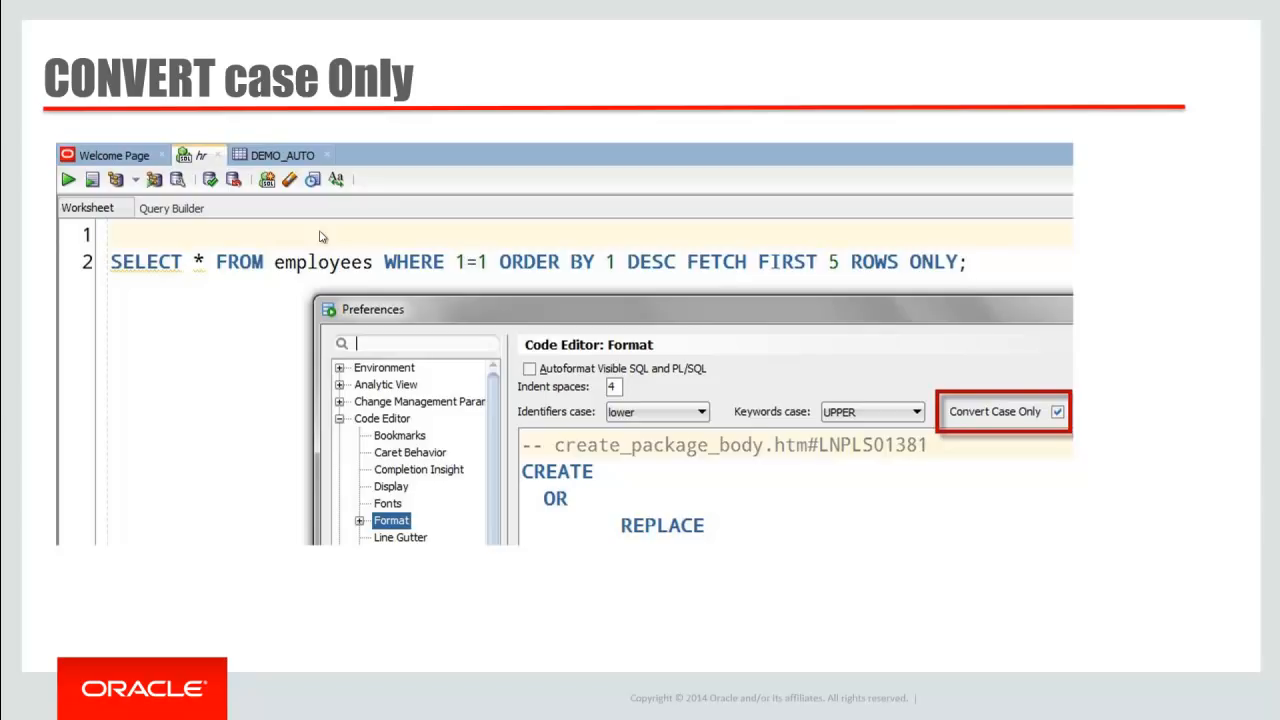
pyautogui.press('Right')
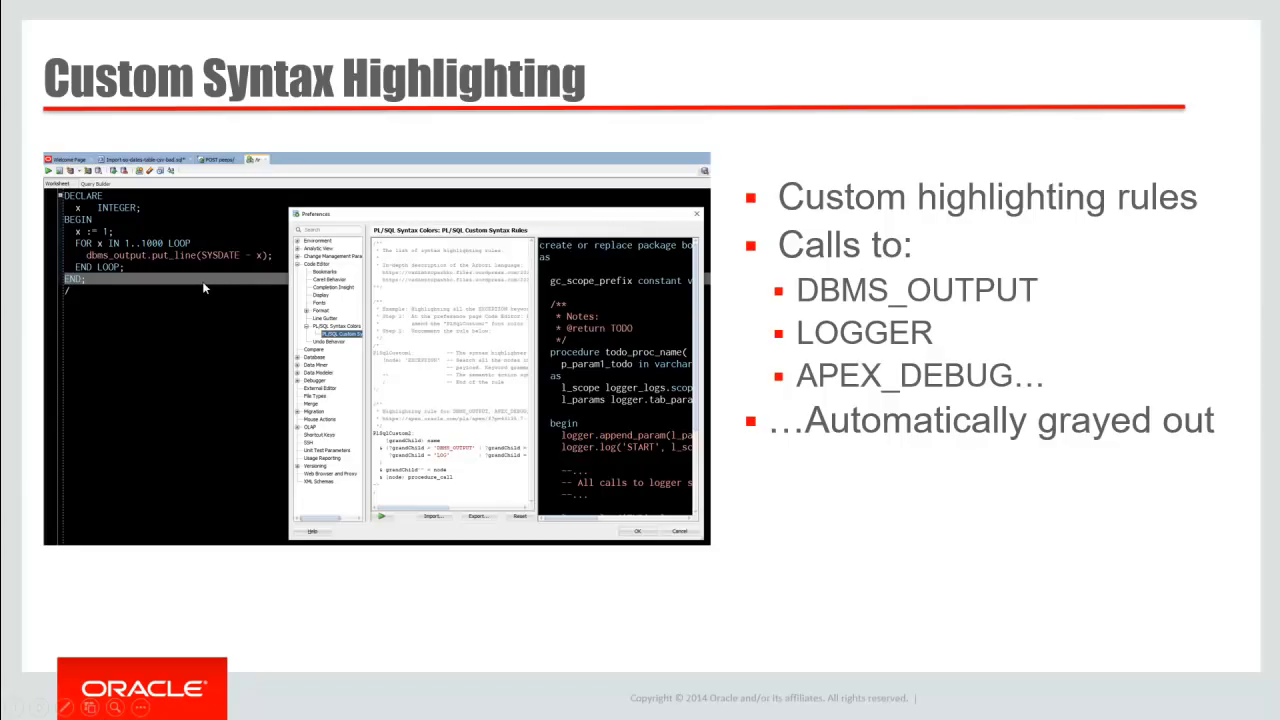
pyautogui.moveTo(270, 333)
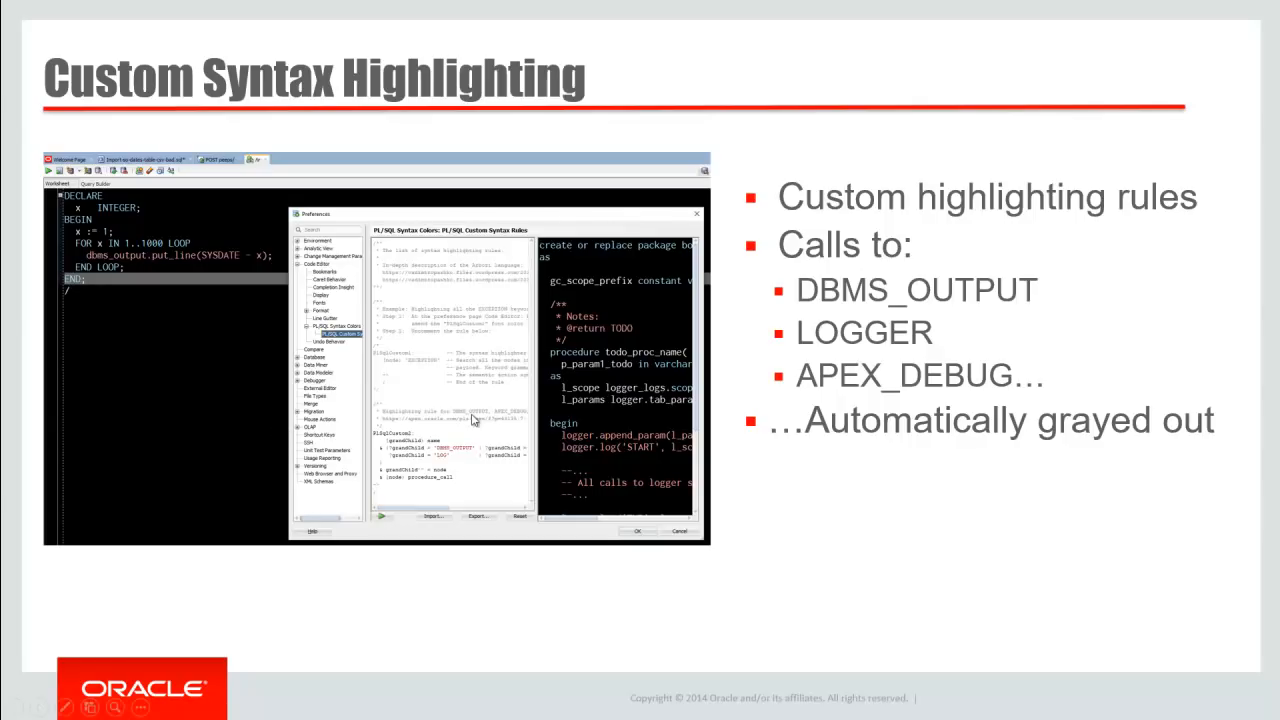
pyautogui.moveTo(213, 366)
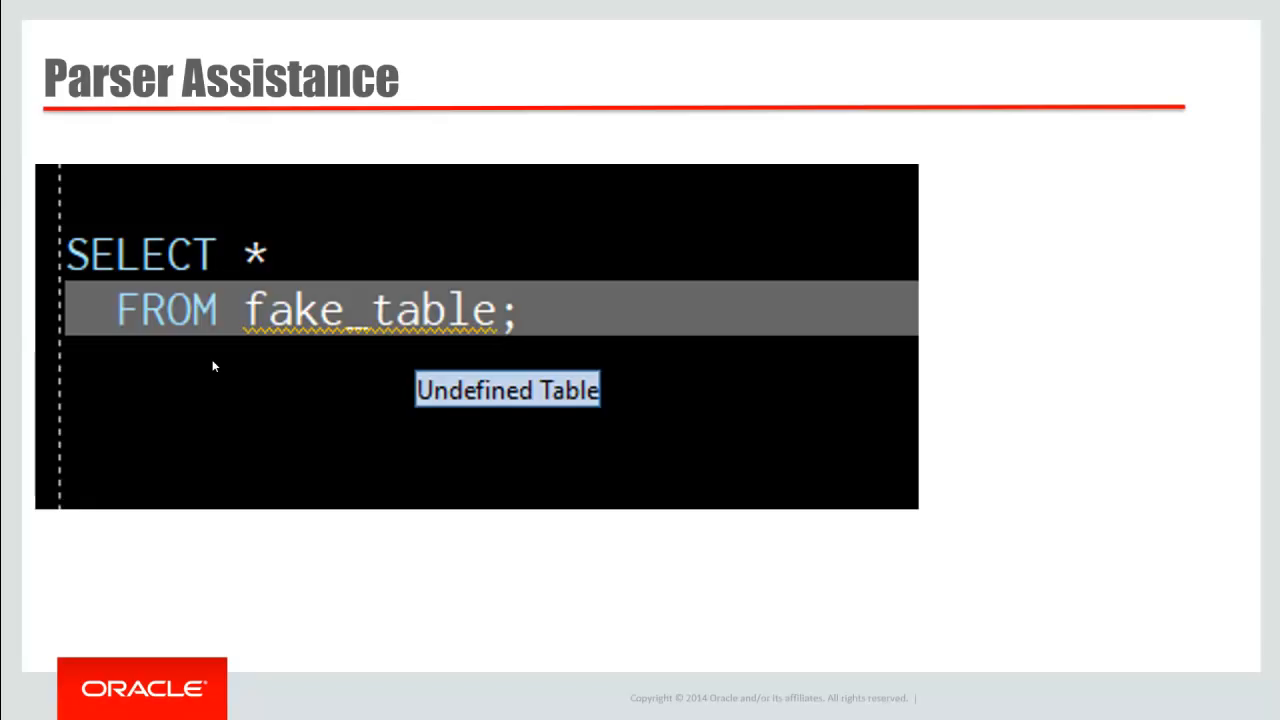
# Step: Show the Better PL/SQL Completion slide as its demo completes employees_tapi calls
pyautogui.press('Right')
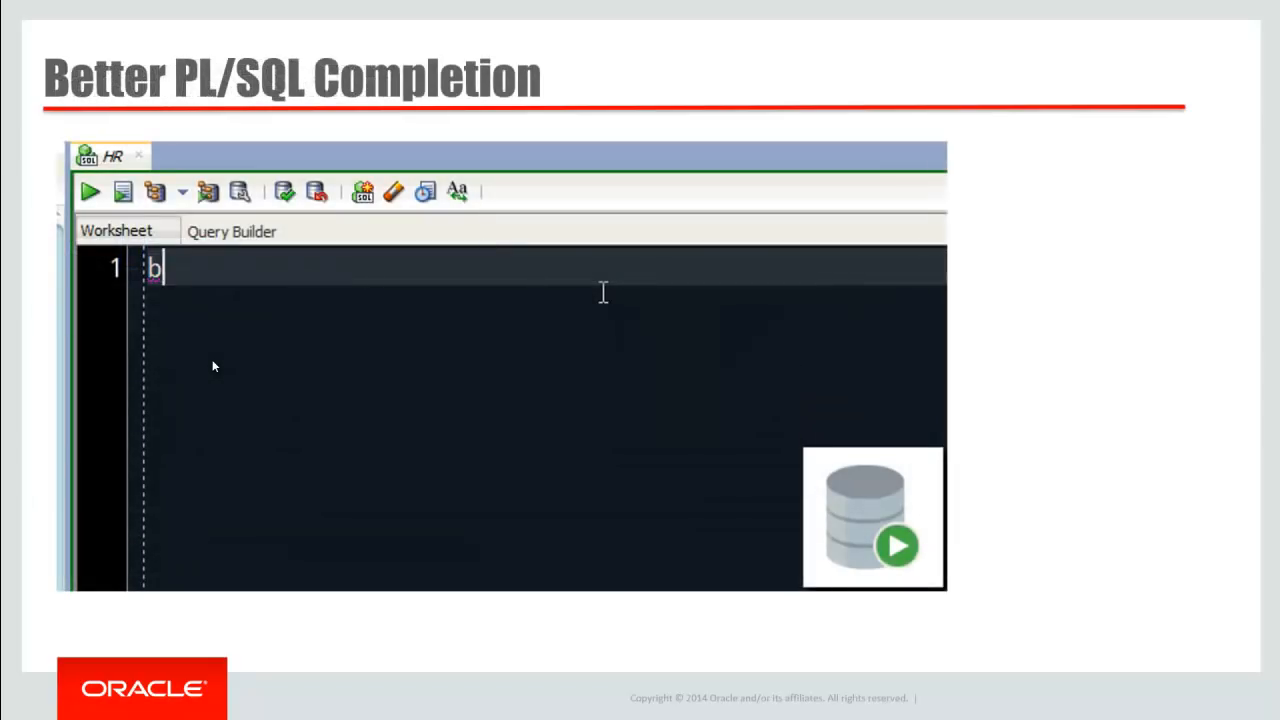
pyautogui.write('egin')
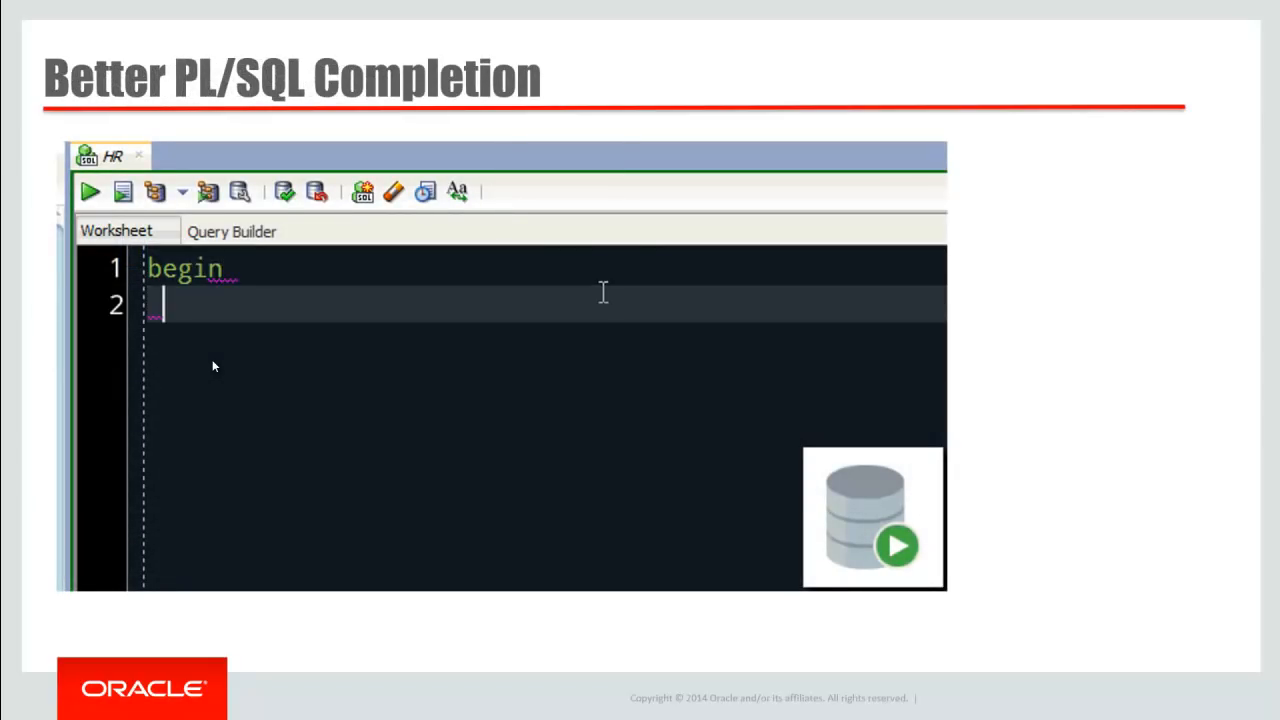
pyautogui.write('employees_tapi.')
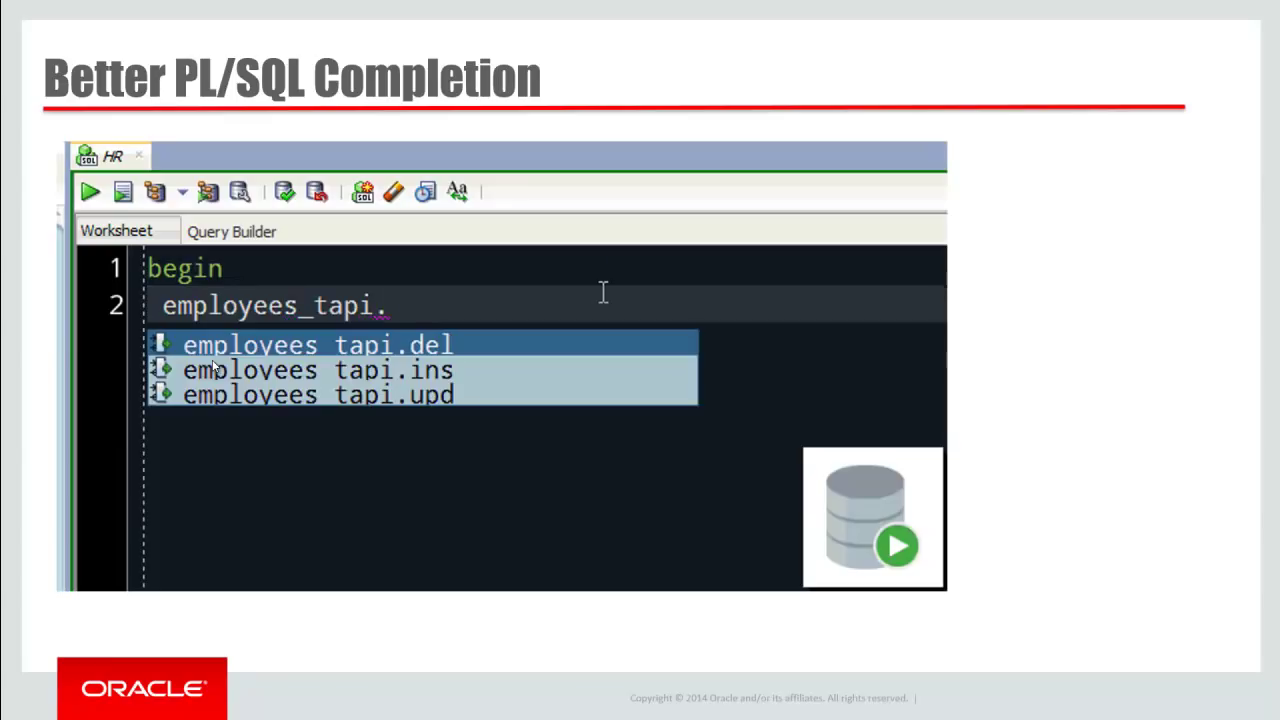
pyautogui.moveTo(437, 408)
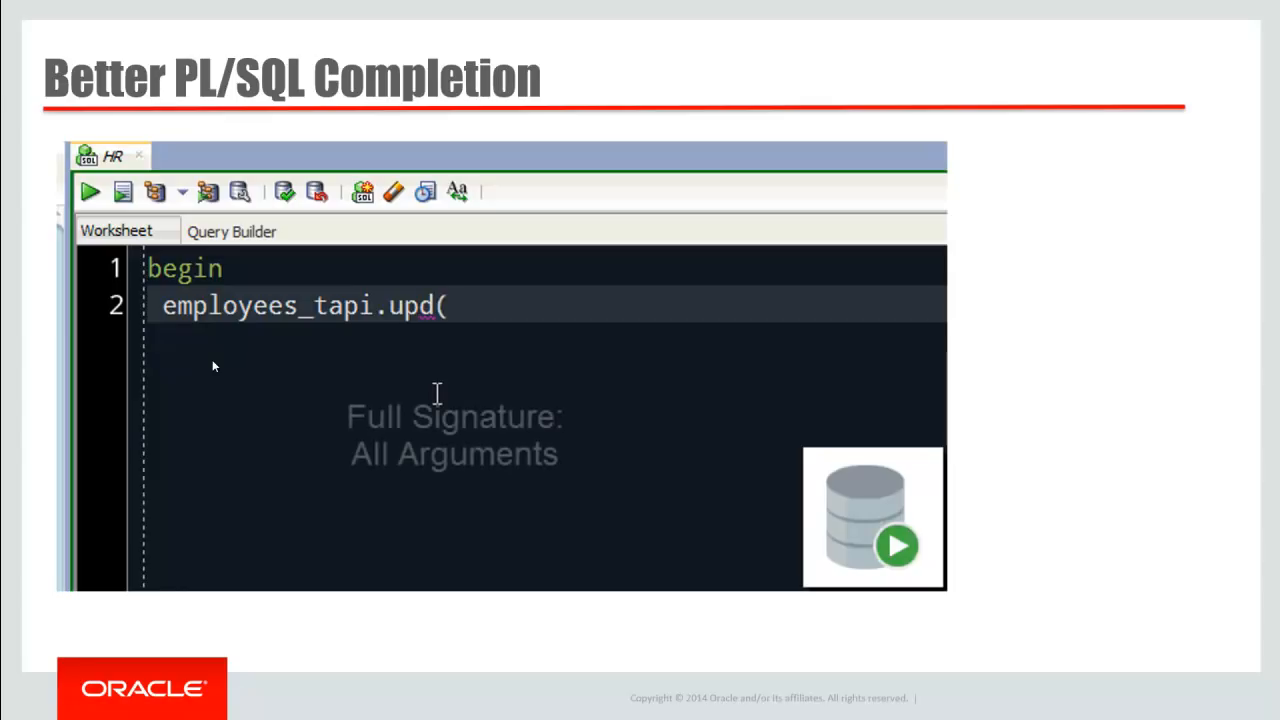
pyautogui.write('(')
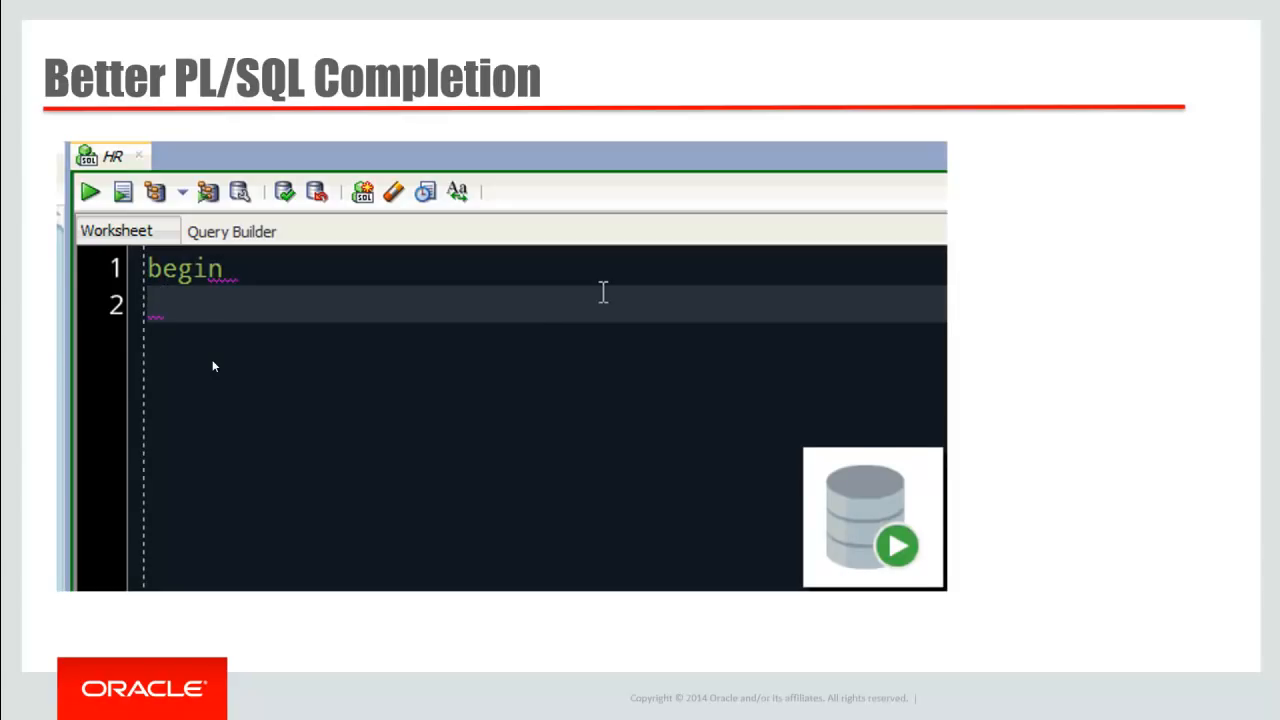
pyautogui.write('employees_ta')
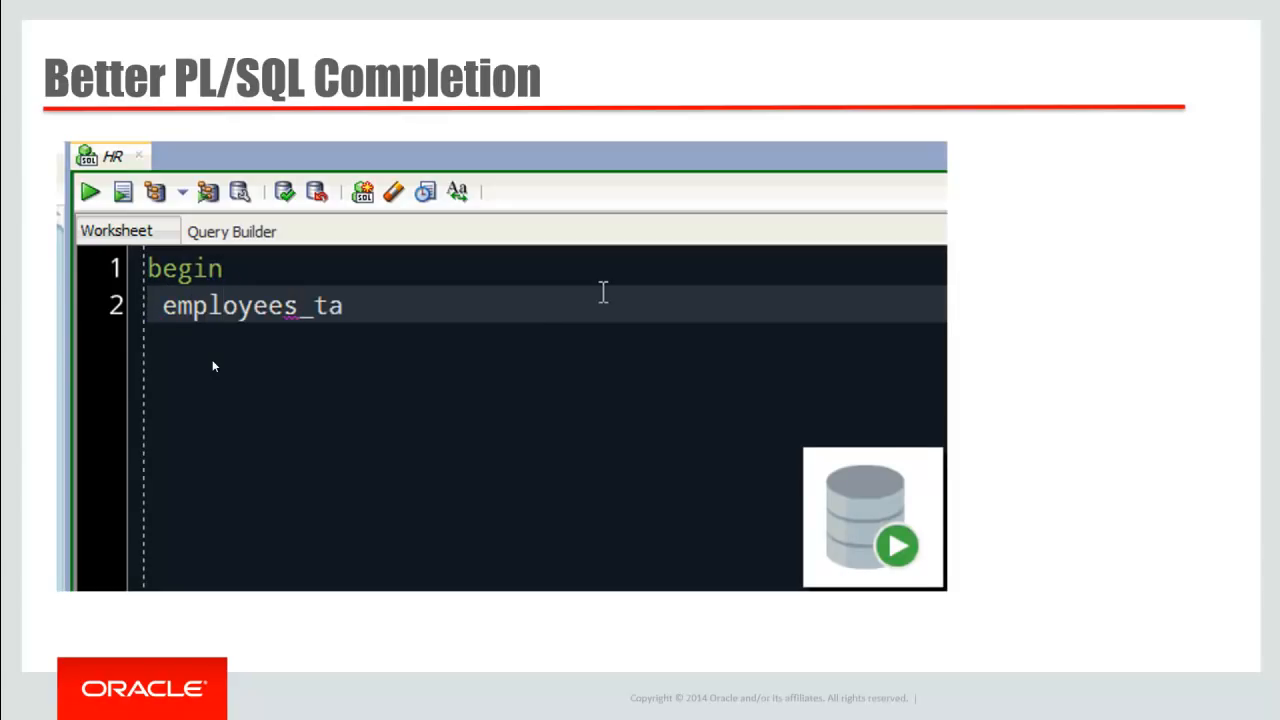
pyautogui.write('pi.')
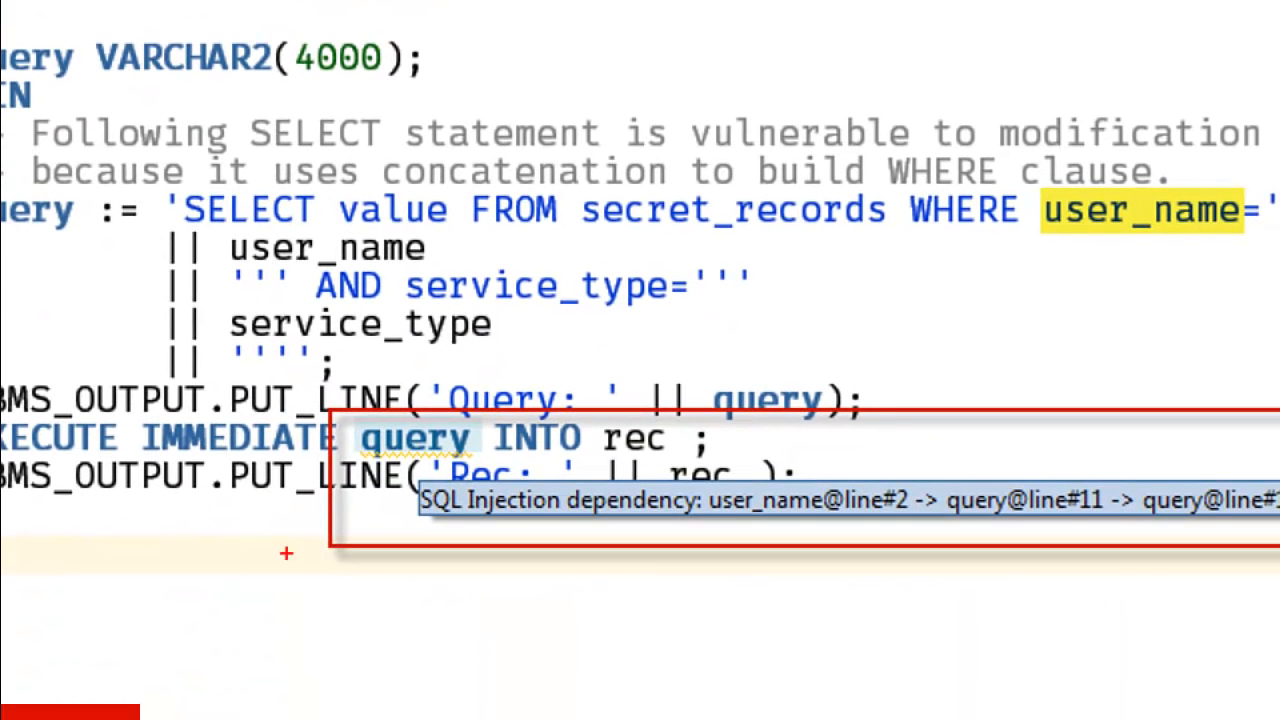
pyautogui.moveTo(477, 457)
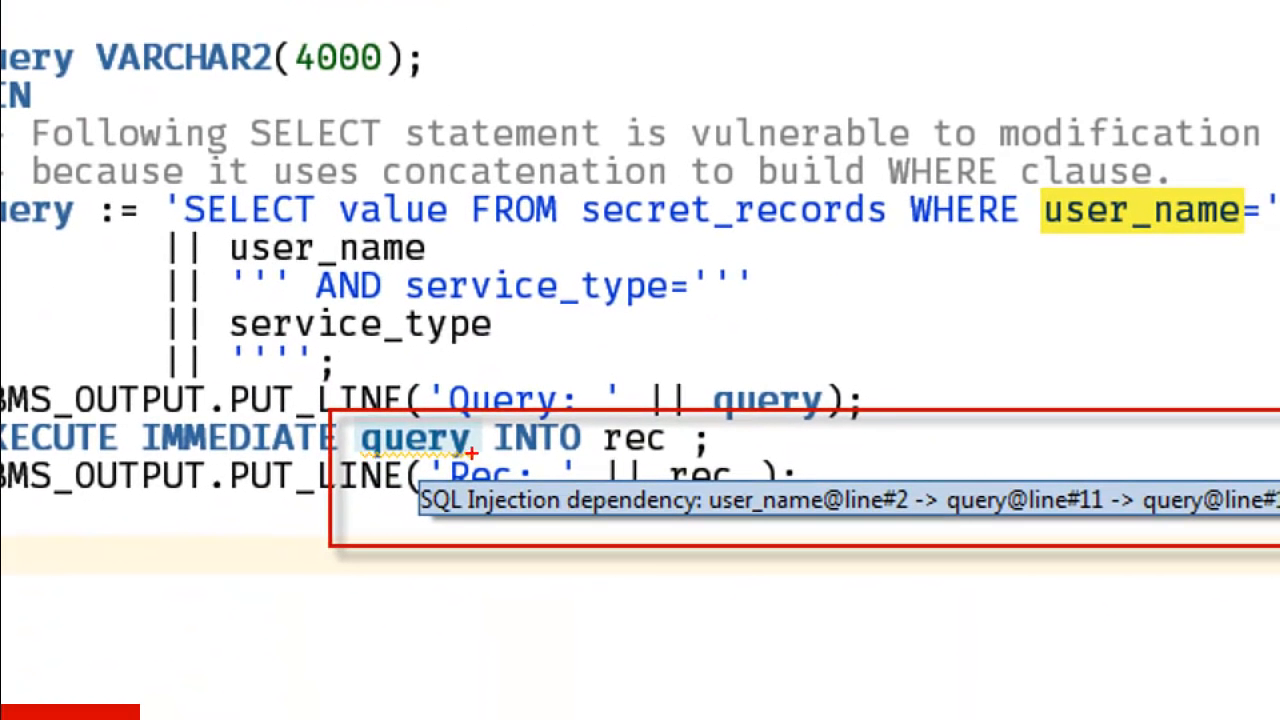
pyautogui.moveTo(437, 455)
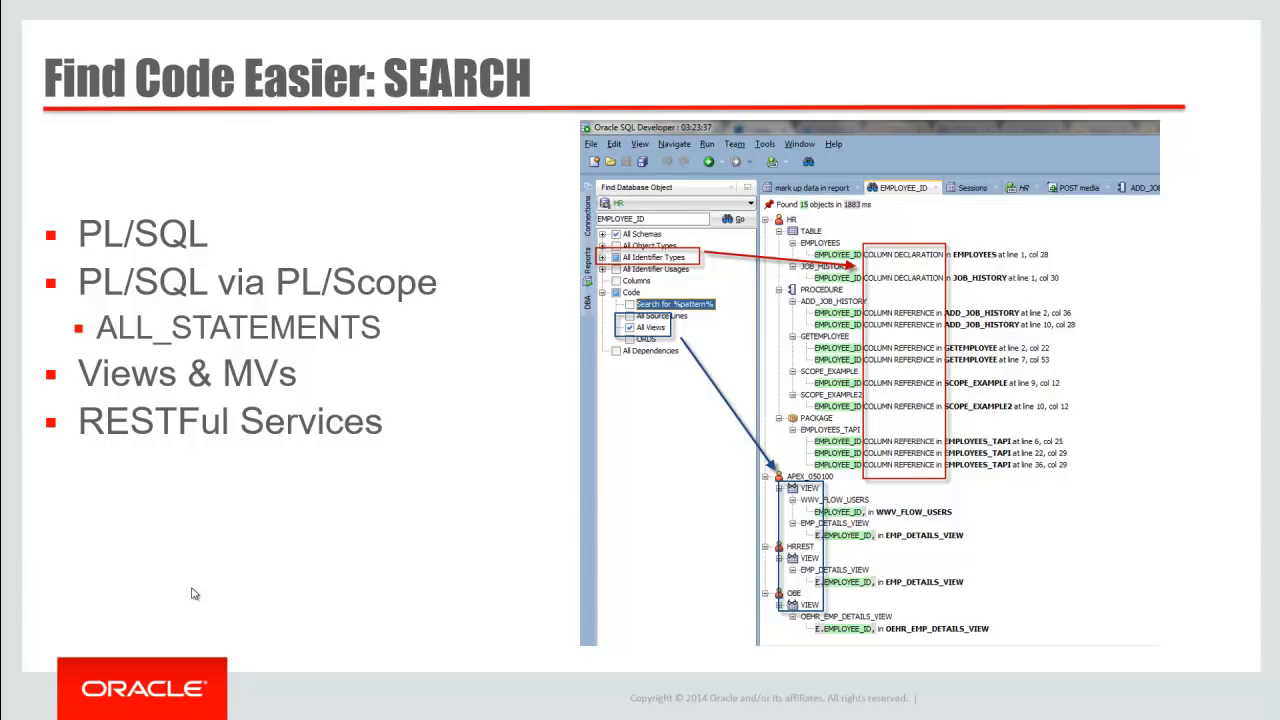
# Step: Advance the slide show to the Faster Excel Imports! slide
pyautogui.press('Right')
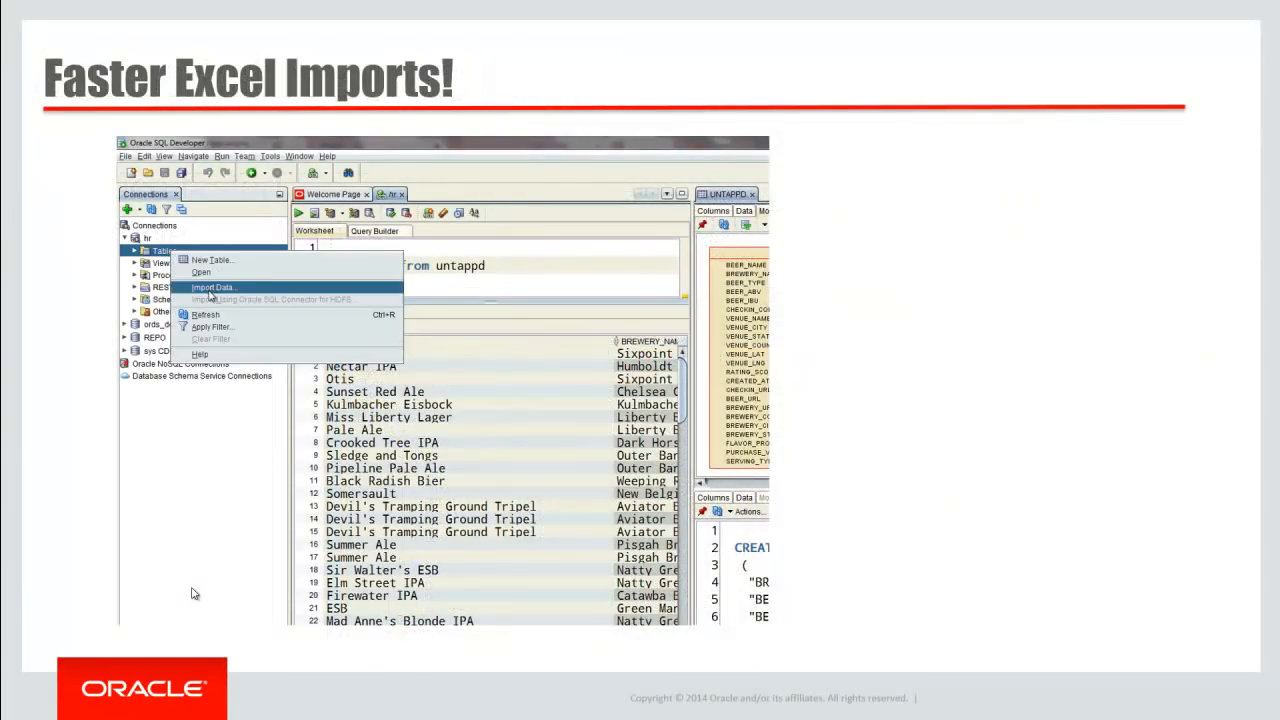
# Step: Launch the Data Import Wizard and list the .xlsx files in its File dropdown
pyautogui.click(210, 288)
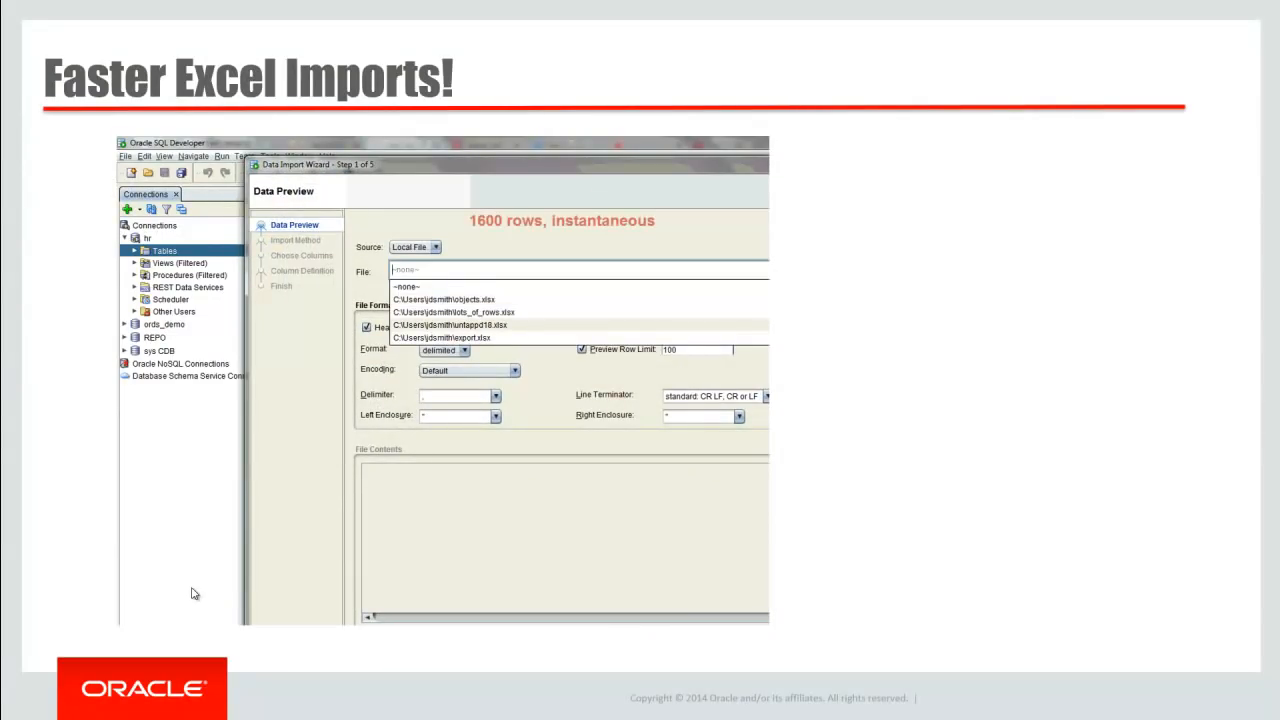
pyautogui.click(454, 325)
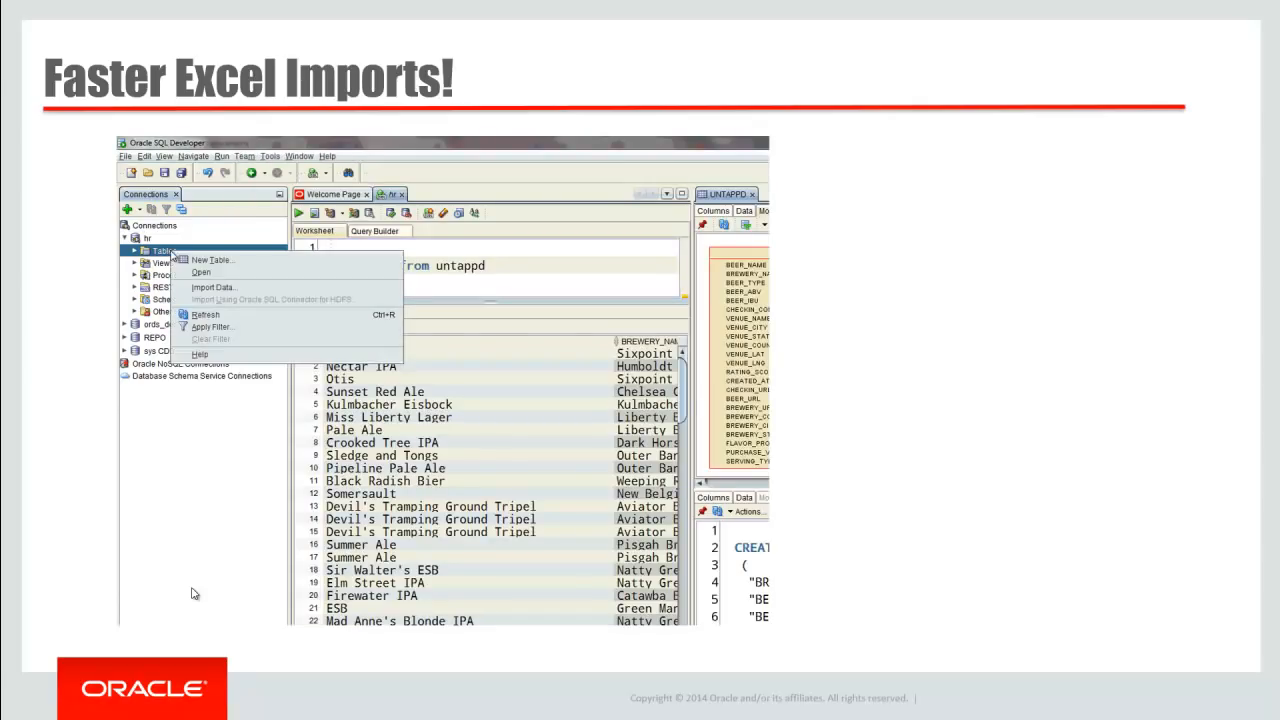
pyautogui.click(211, 287)
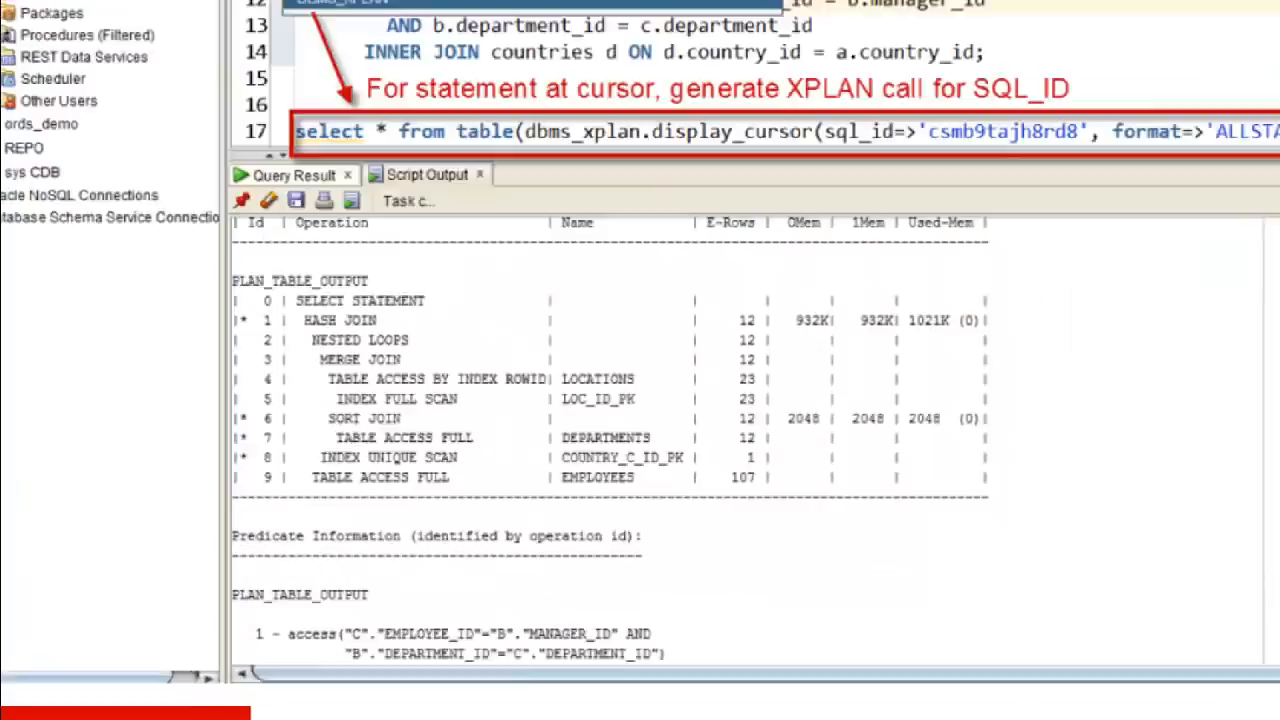
# Step: Run the DBMS_XPLAN display_cursor template for the join query's SQL_ID as a script
pyautogui.click(352, 80)
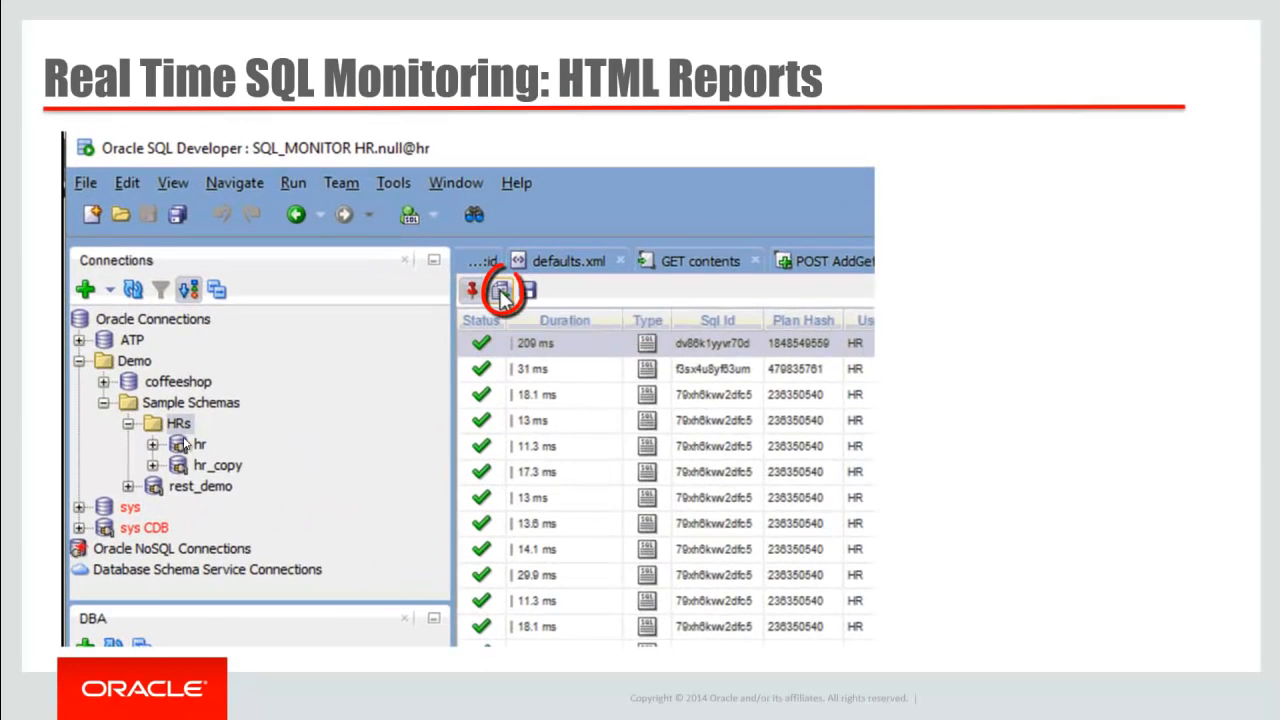
# Step: Export the SQL monitoring report as an .html file, open it, and expand Parallel Group 1
pyautogui.click(500, 290)
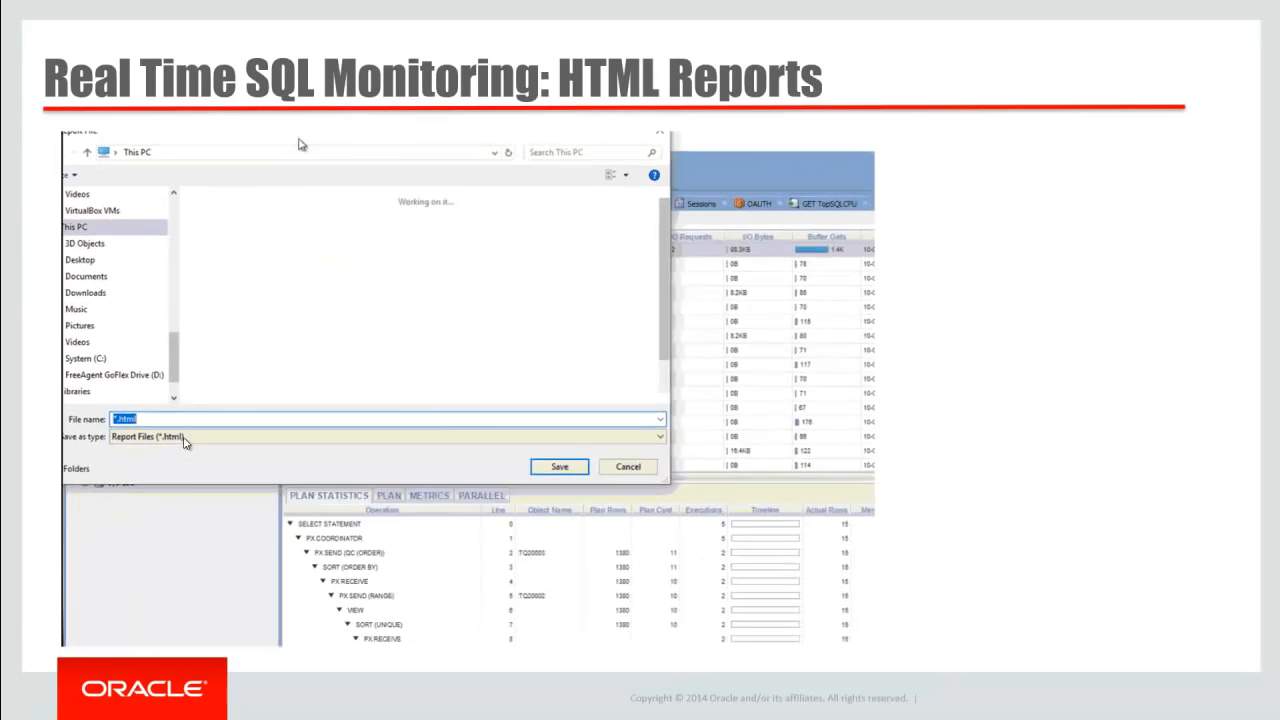
pyautogui.click(558, 466)
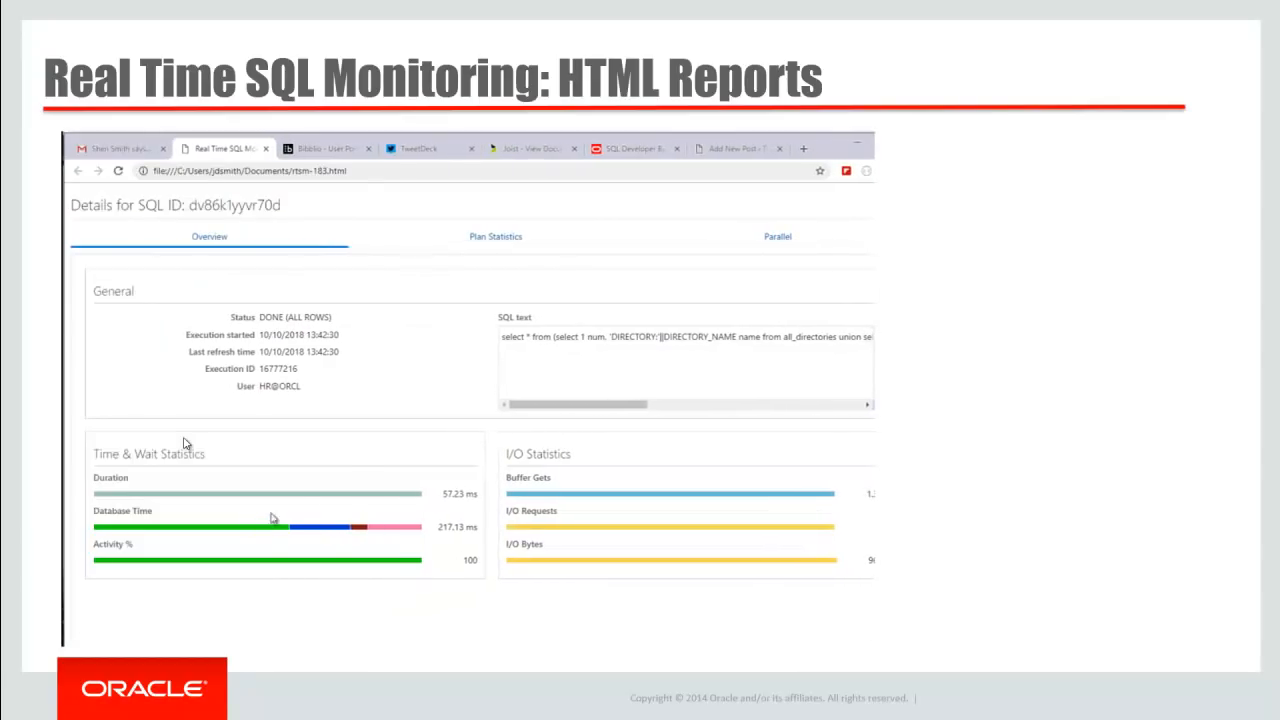
pyautogui.moveTo(361, 530)
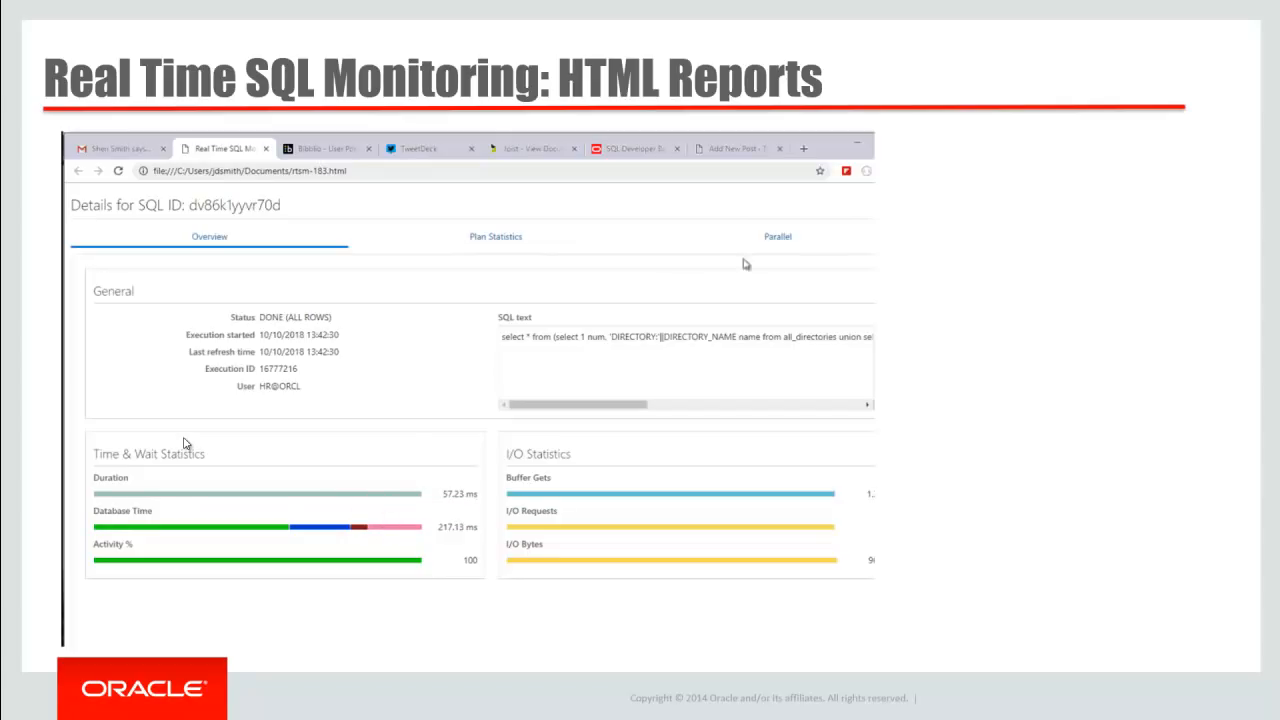
pyautogui.click(777, 236)
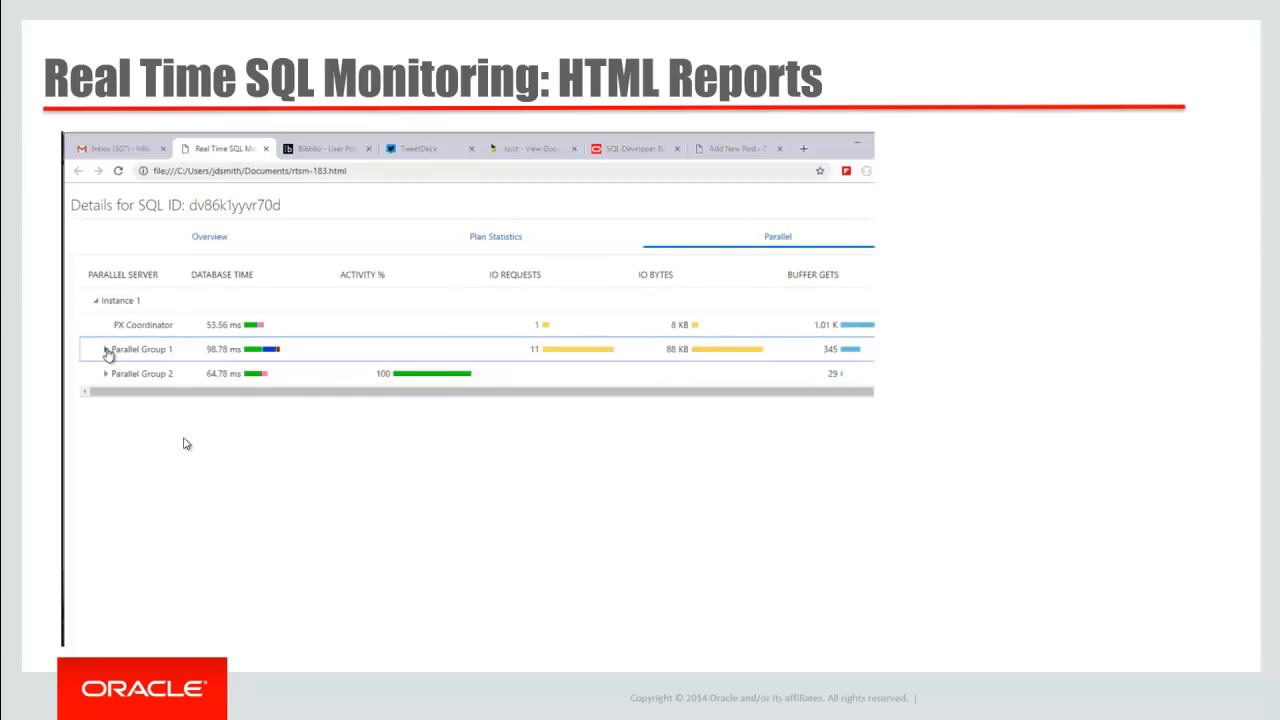
pyautogui.click(110, 351)
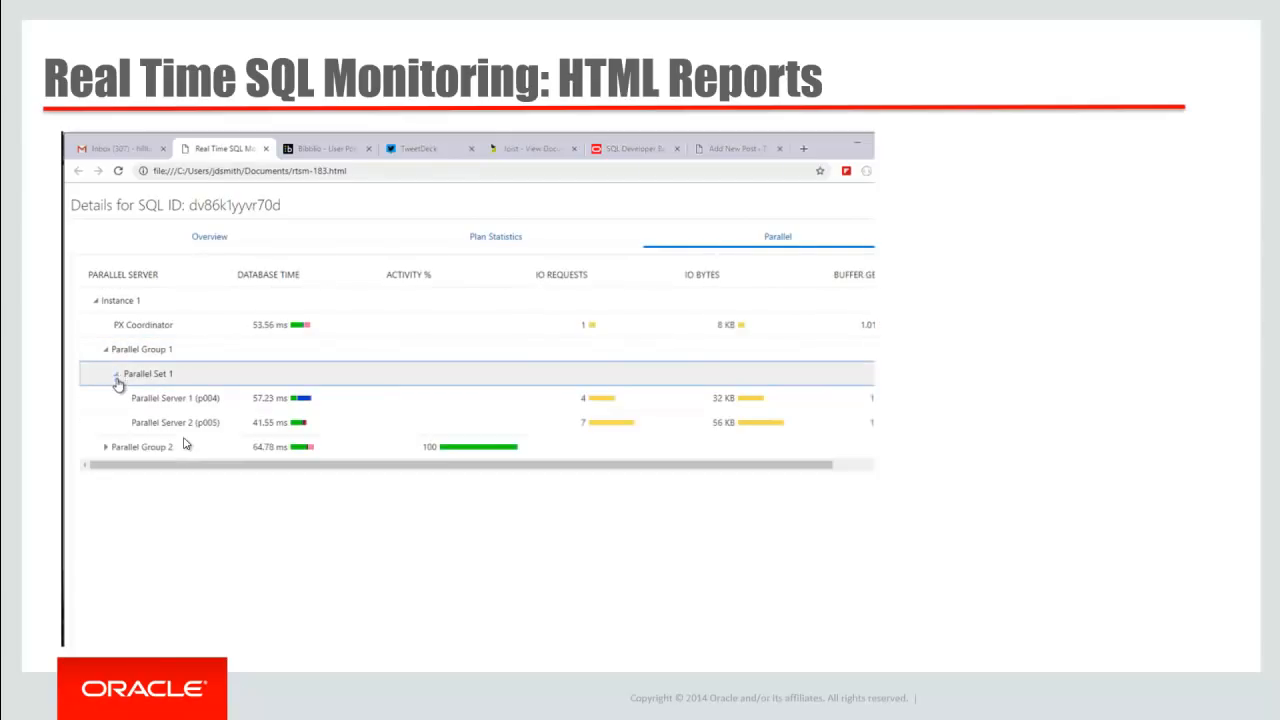
pyautogui.moveTo(306, 400)
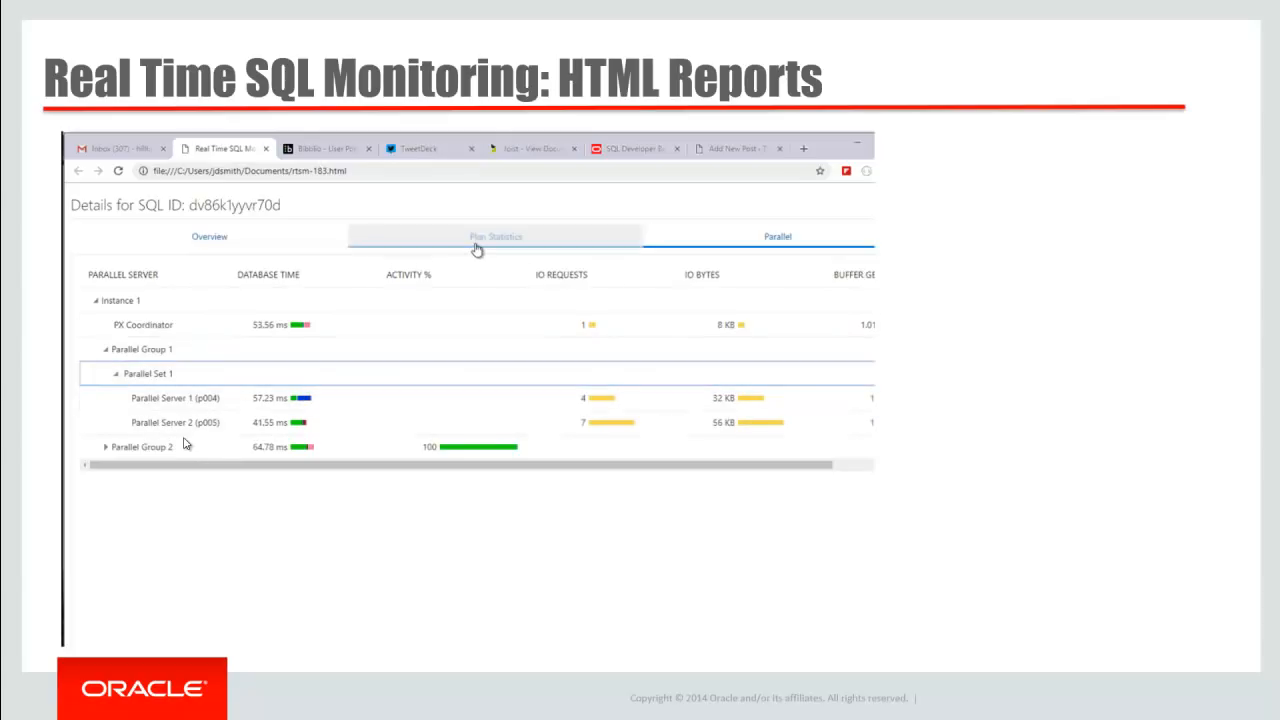
pyautogui.click(495, 237)
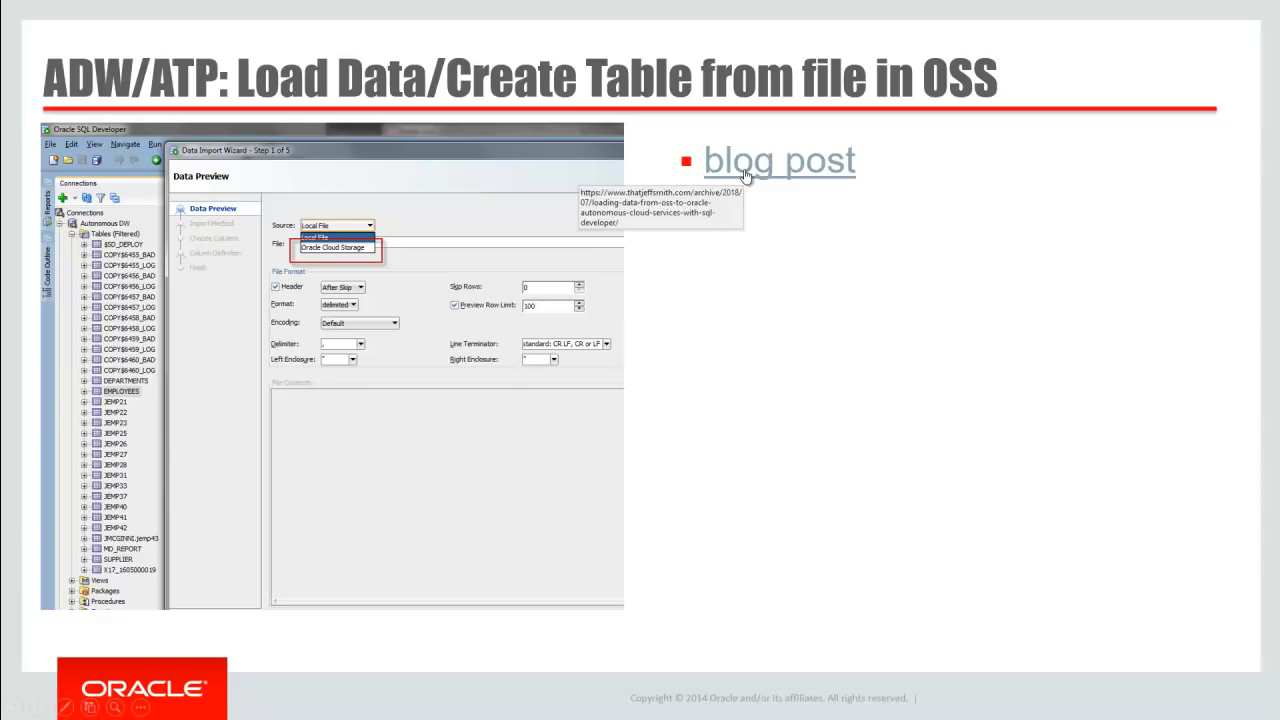
# Step: Open the OSS data-loading blog post and scroll to the COPY log and bad-file tables section
pyautogui.click(781, 160)
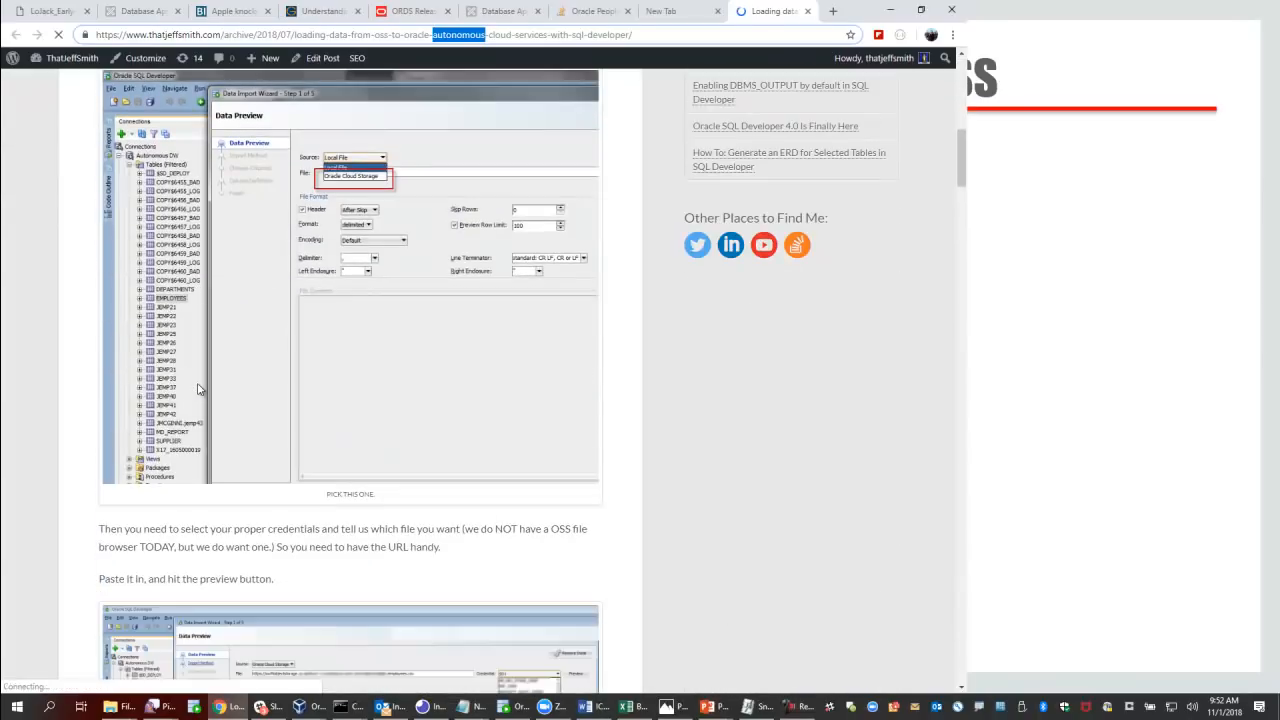
pyautogui.scroll(-3)
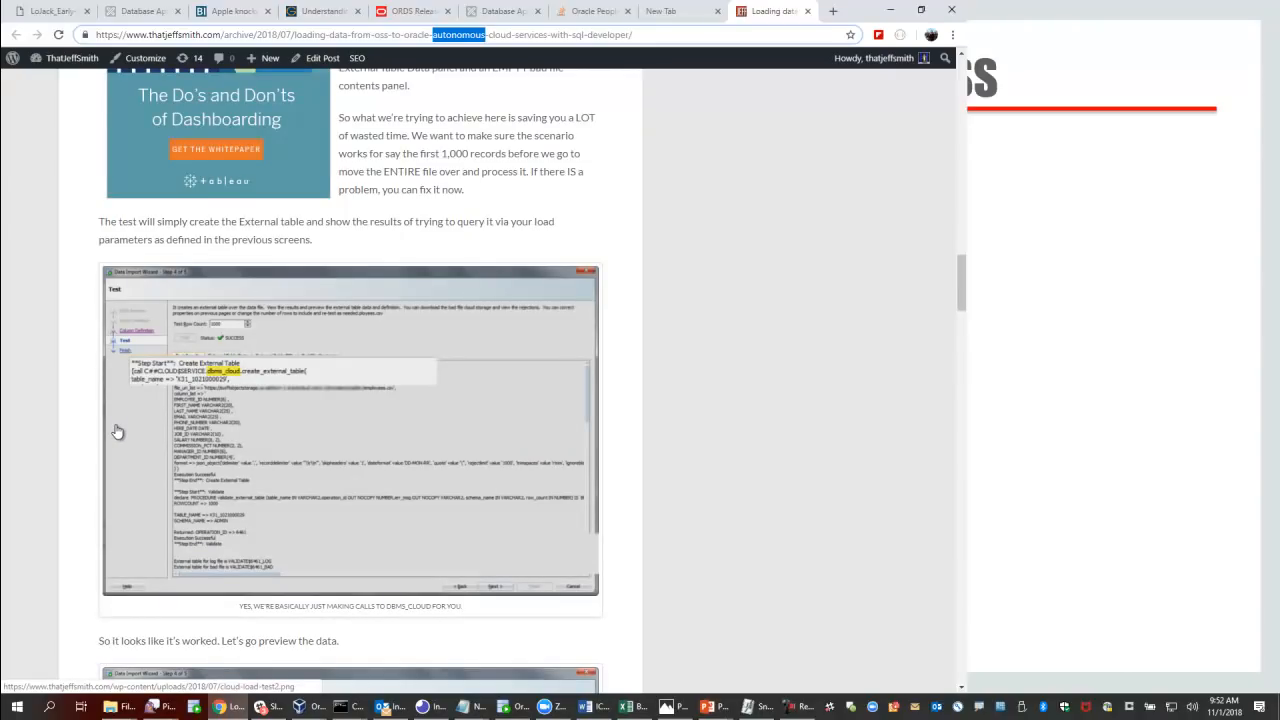
pyautogui.scroll(-3)
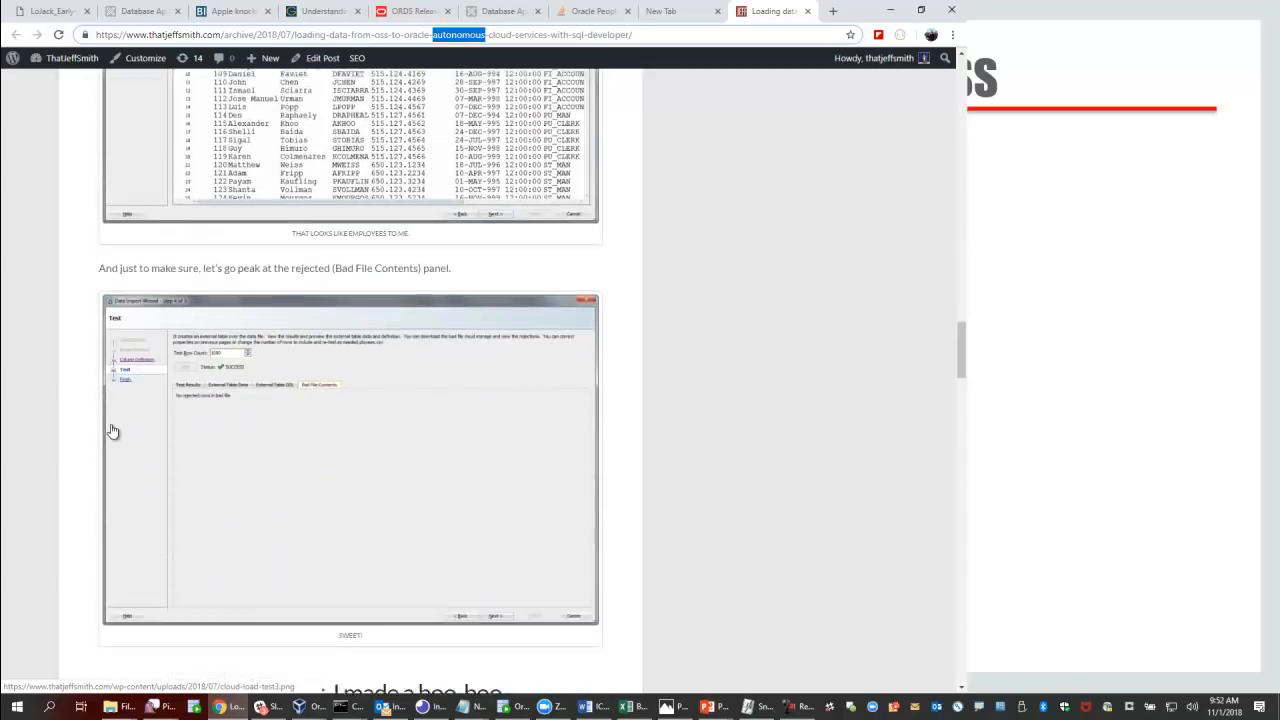
pyautogui.scroll(-3)
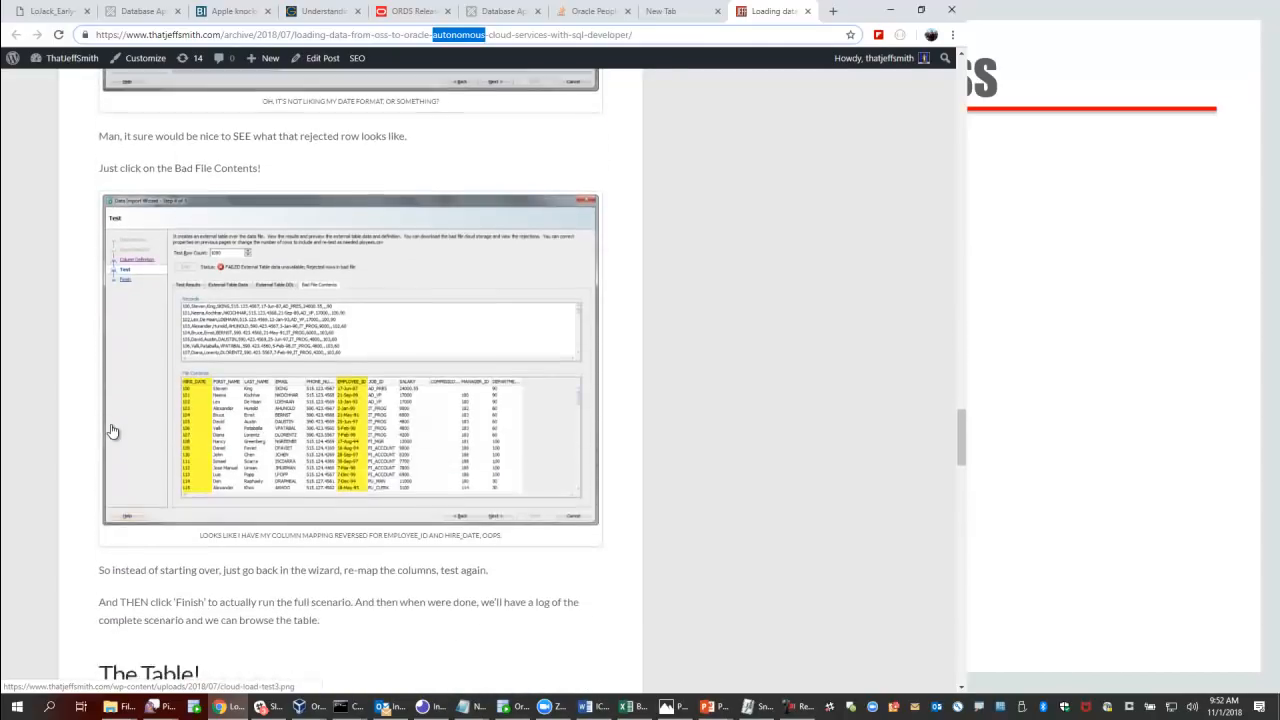
pyautogui.scroll(-3)
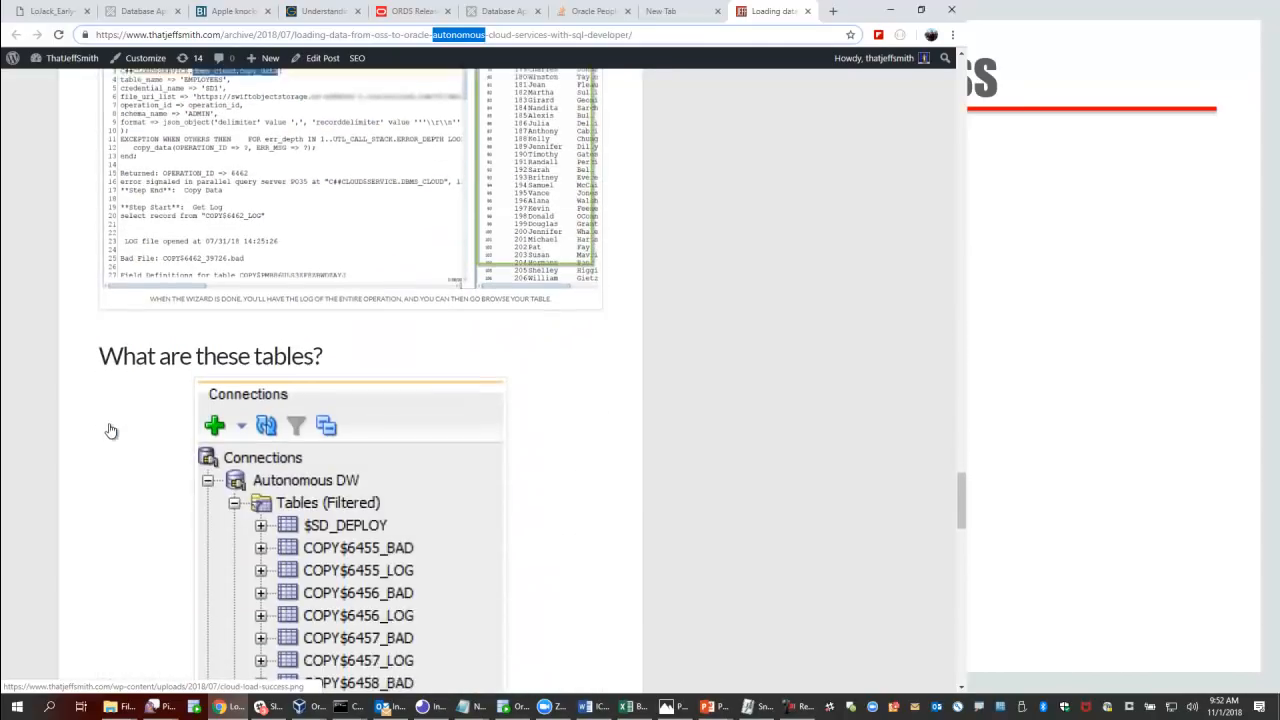
pyautogui.scroll(-3)
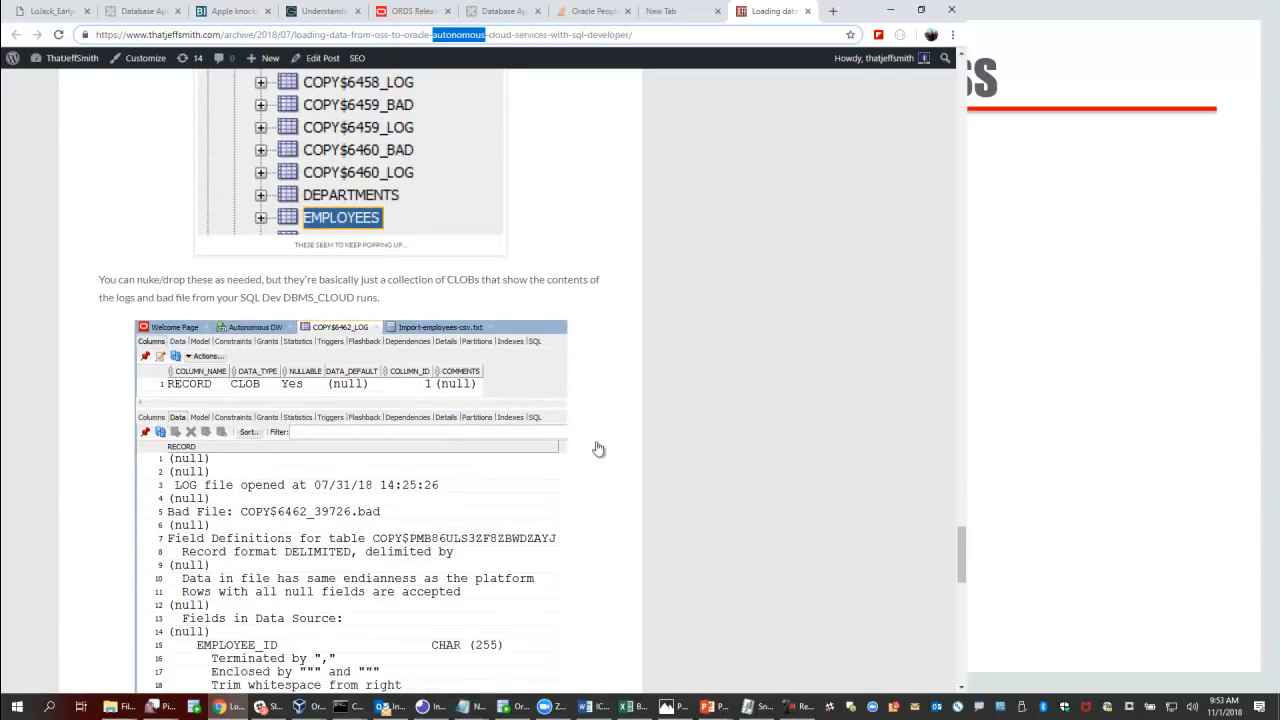
pyautogui.moveTo(607, 438)
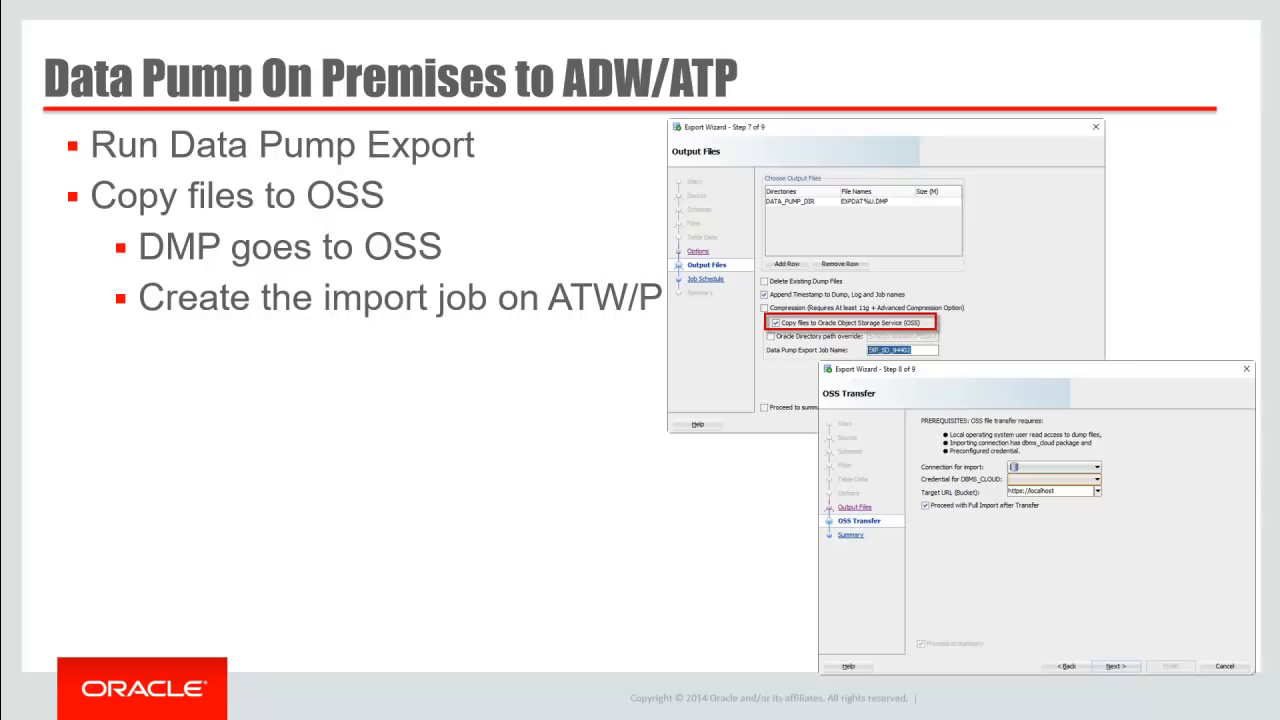
# Step: Finish the Data Pump On Premises to ADW/ATP slide and advance to Redshift Migrations
pyautogui.press('Right')
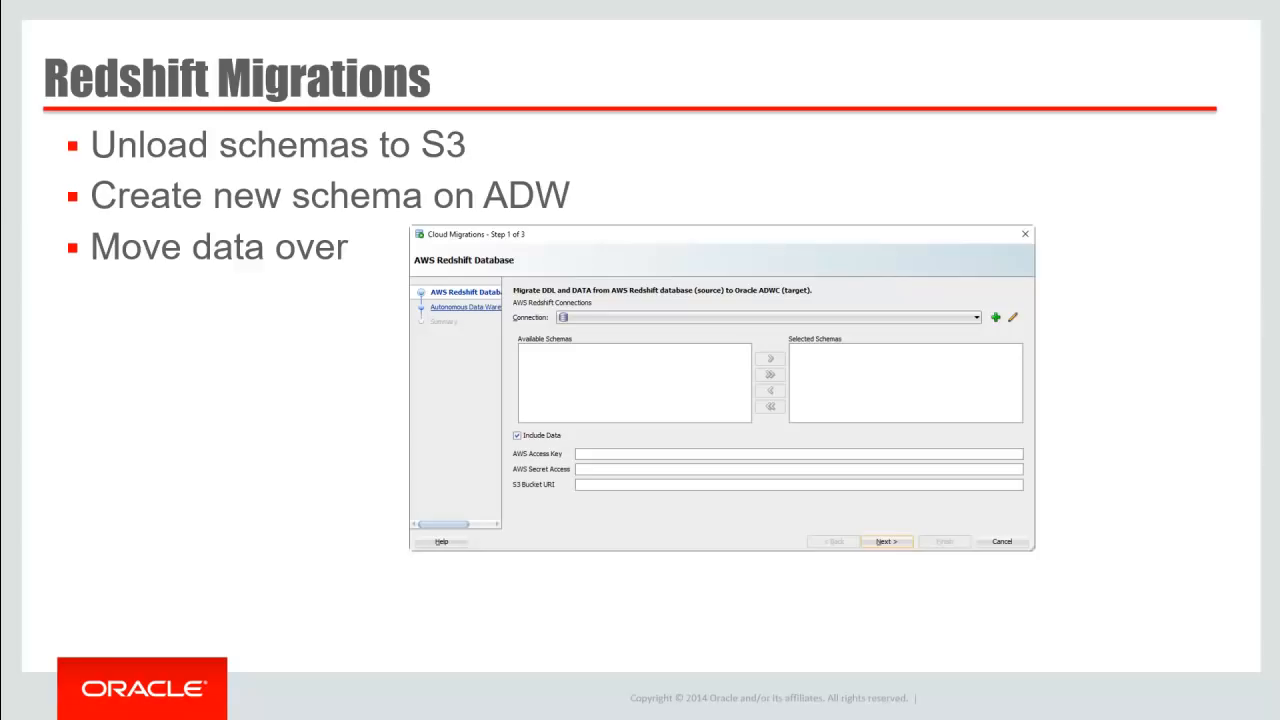
# Step: Advance from Redshift Migrations to the SQL Developer Web – Queries in your Browser slide
pyautogui.press('right')
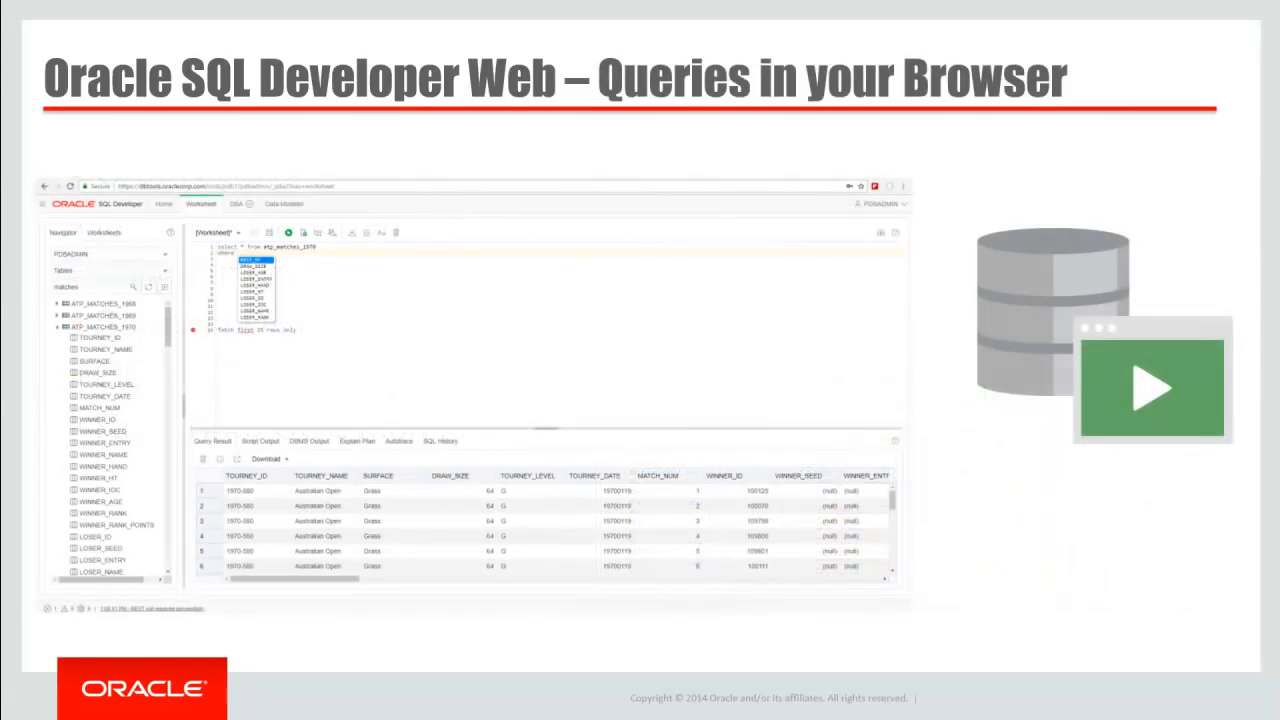